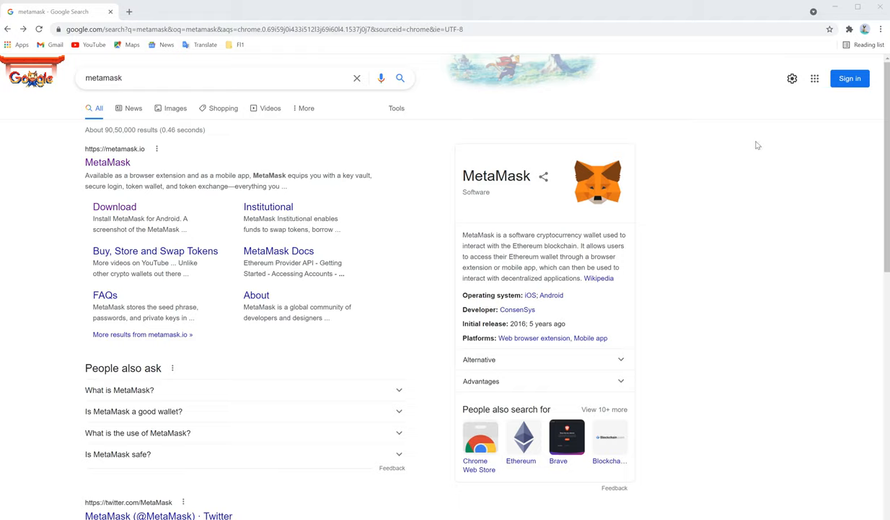
pyautogui.moveTo(728, 145)
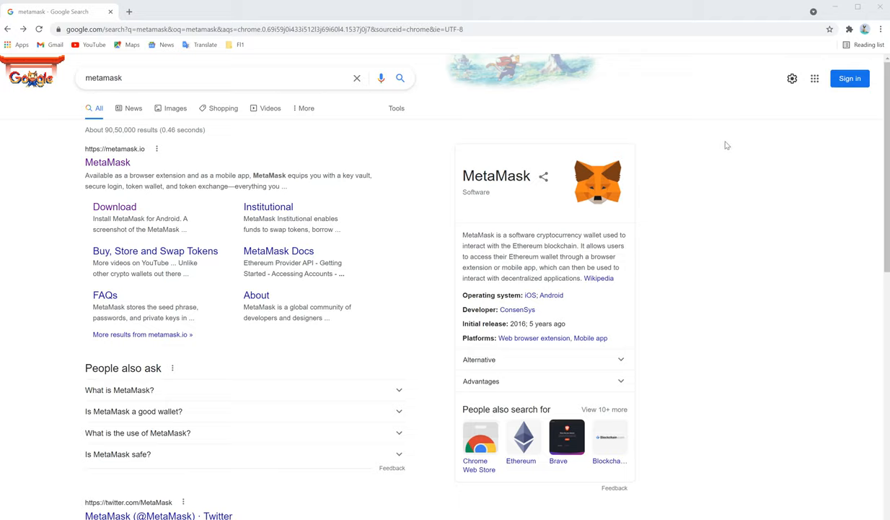
pyautogui.moveTo(222, 167)
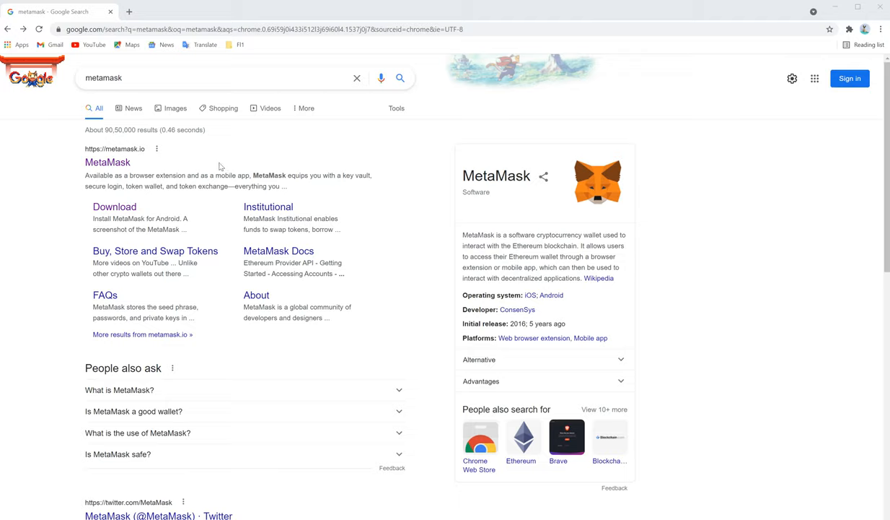
pyautogui.moveTo(182, 172)
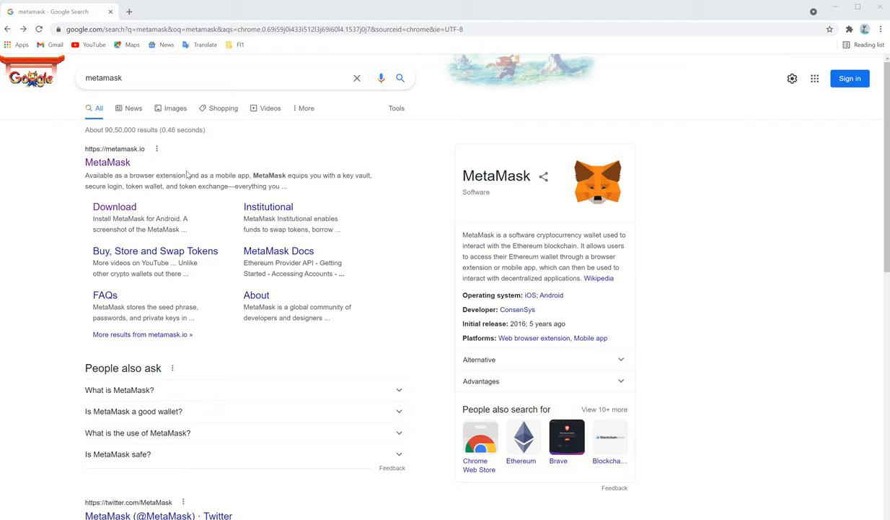
pyautogui.moveTo(292, 124)
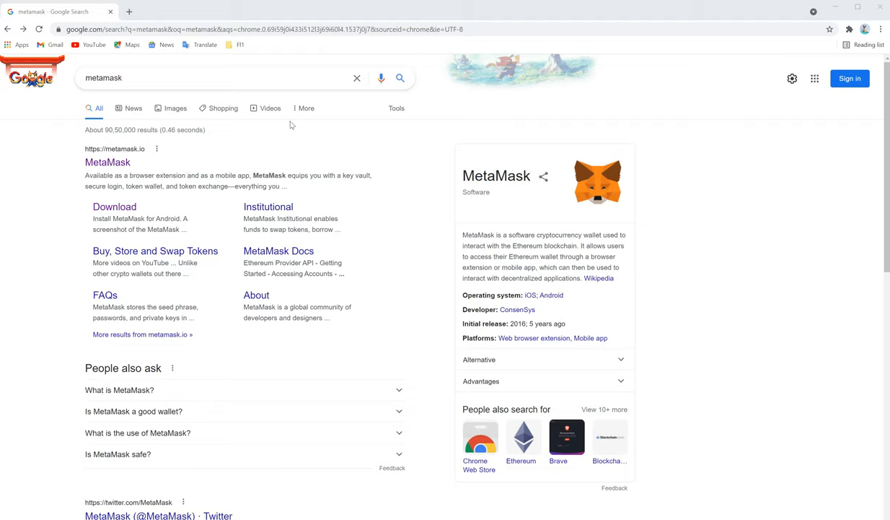
pyautogui.moveTo(207, 166)
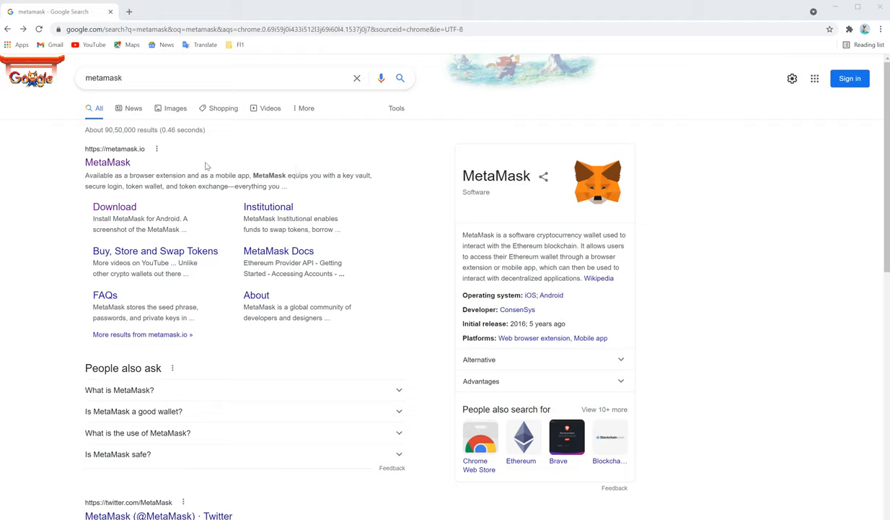
pyautogui.moveTo(175, 96)
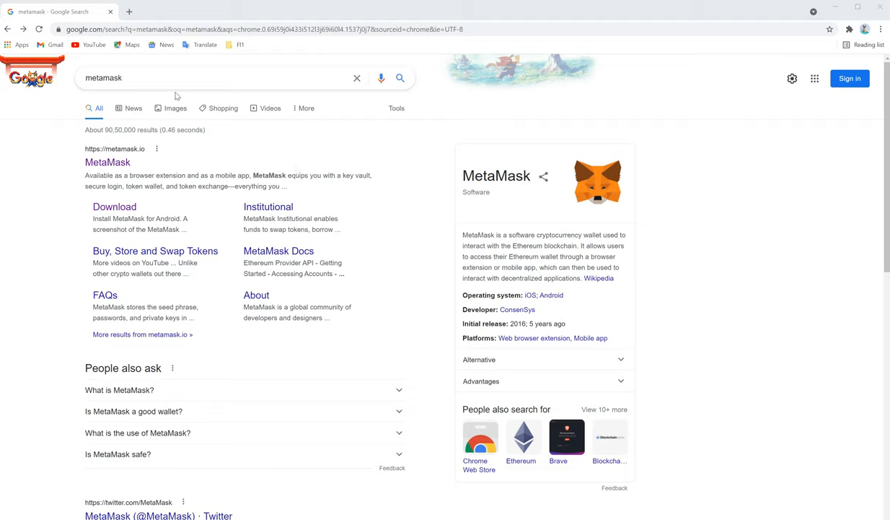
pyautogui.moveTo(261, 156)
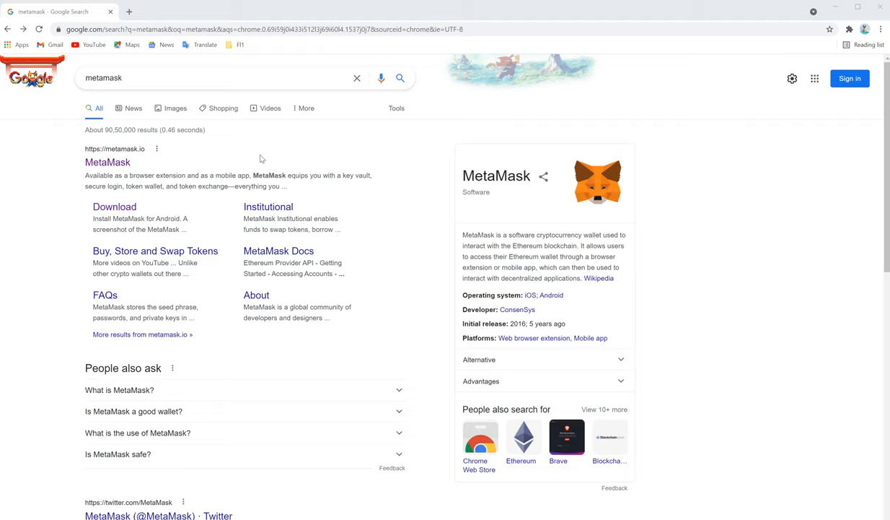
pyautogui.moveTo(233, 120)
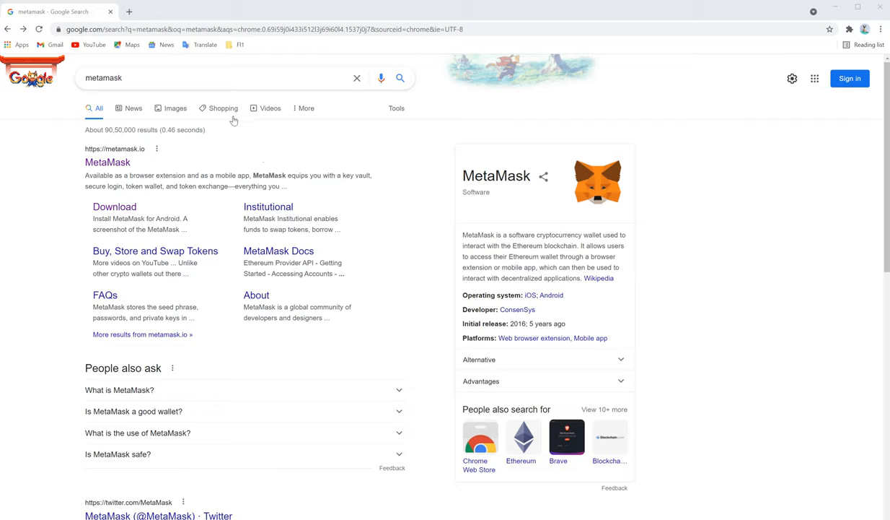
pyautogui.moveTo(119, 108)
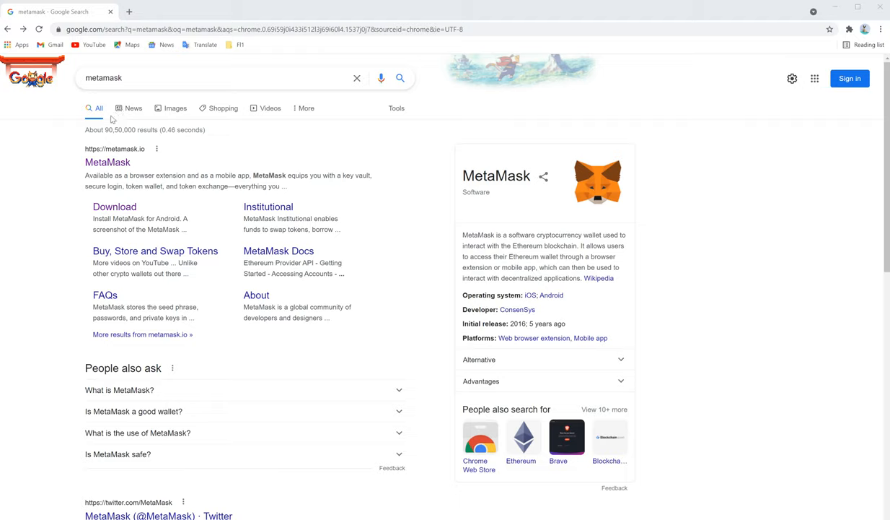
pyautogui.moveTo(126, 81)
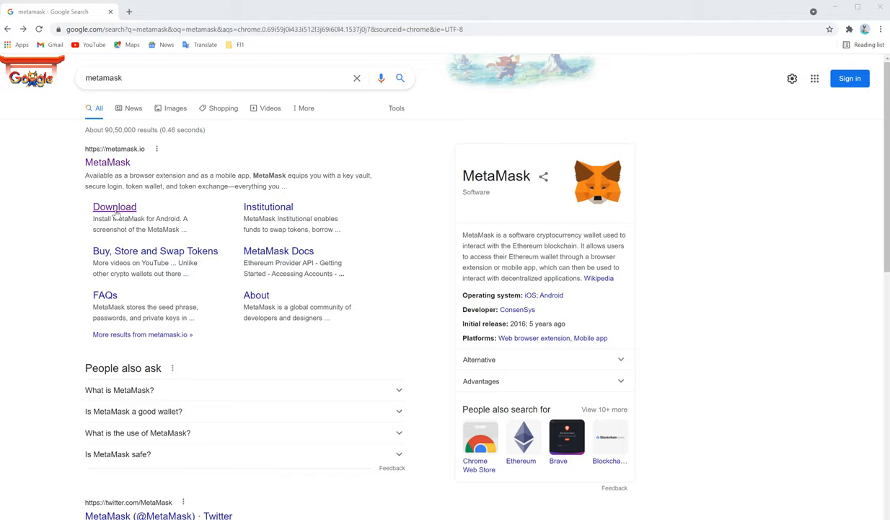
# Open MetaMask's download page and scroll to the supported browsers list.
pyautogui.click(114, 207)
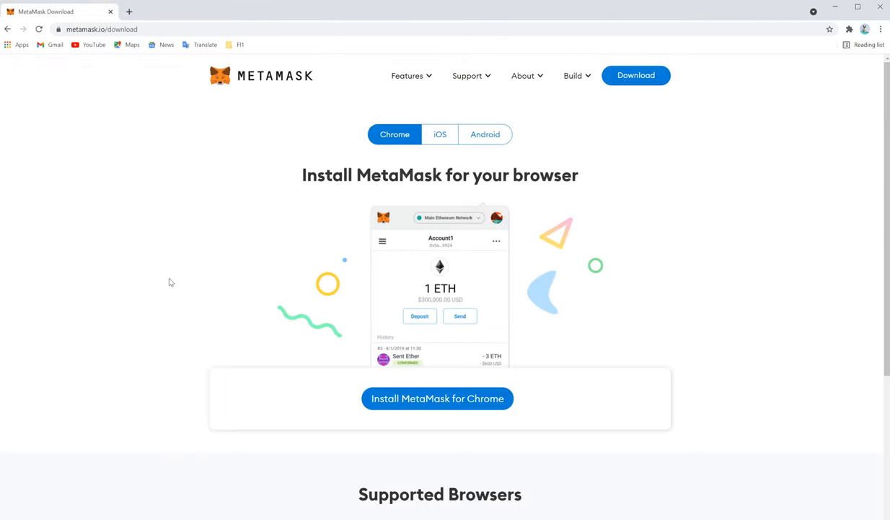
pyautogui.moveTo(291, 292)
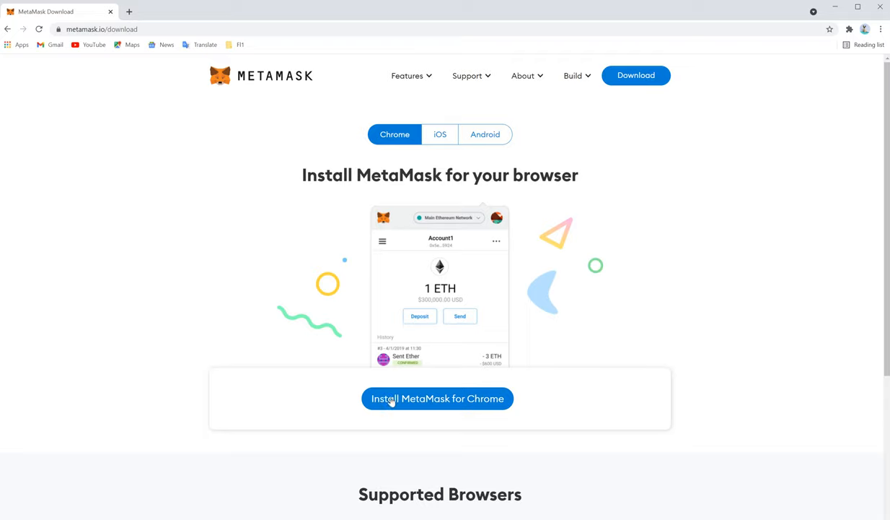
pyautogui.moveTo(646, 353)
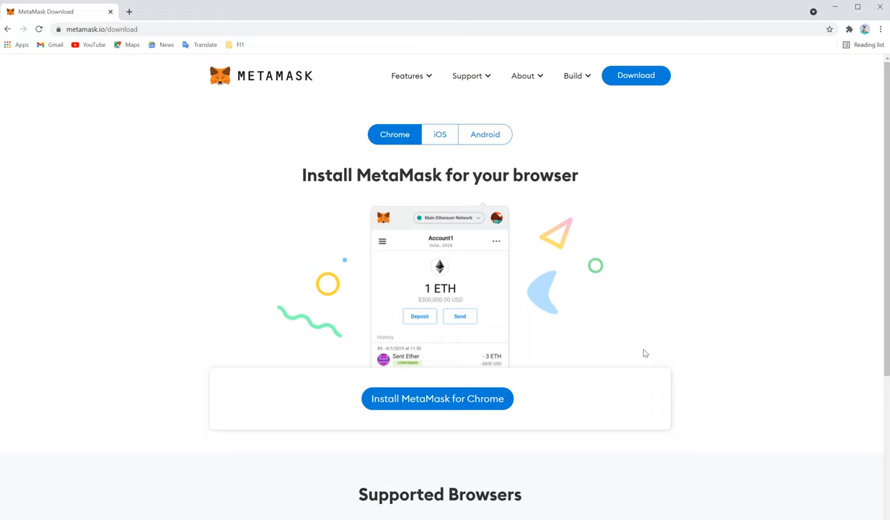
pyautogui.scroll(-3)
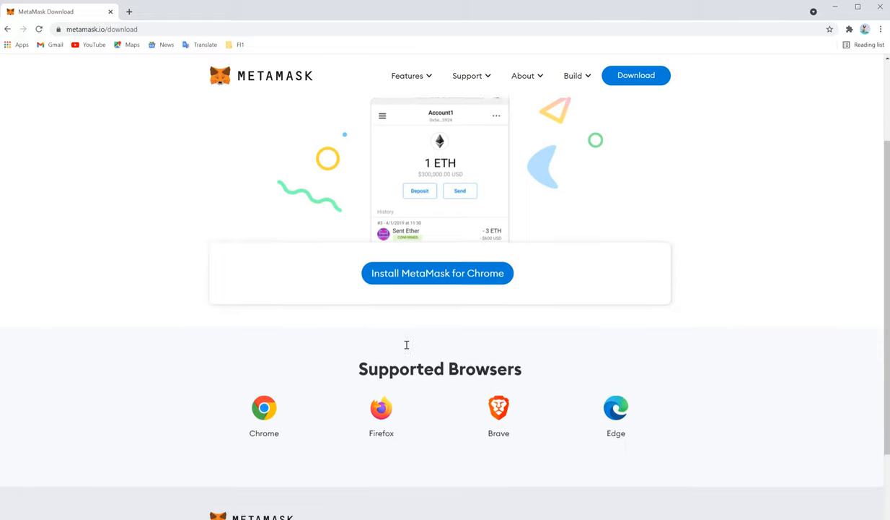
pyautogui.scroll(-3)
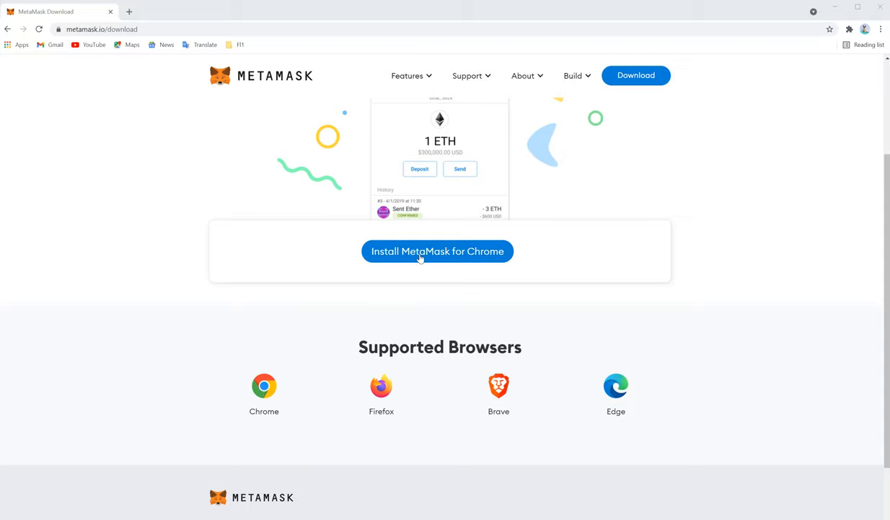
# Add the MetaMask extension to Chrome from the Chrome Web Store.
pyautogui.click(438, 251)
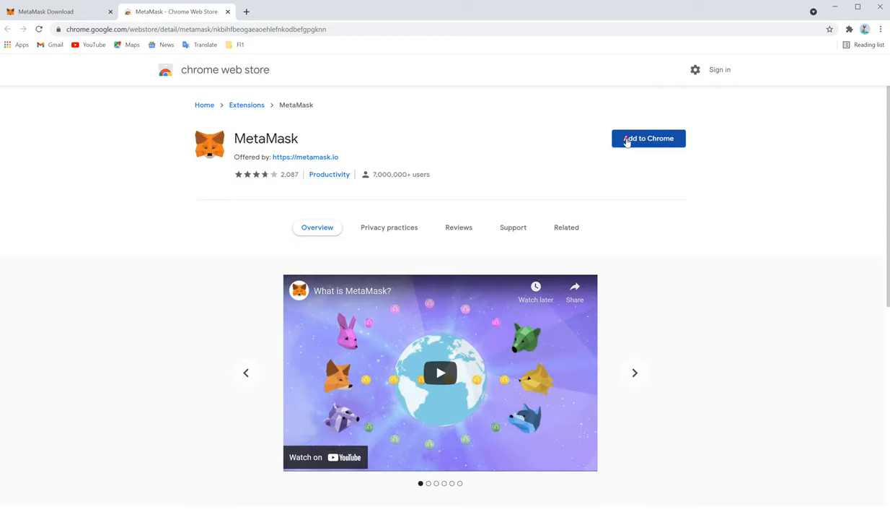
pyautogui.click(648, 138)
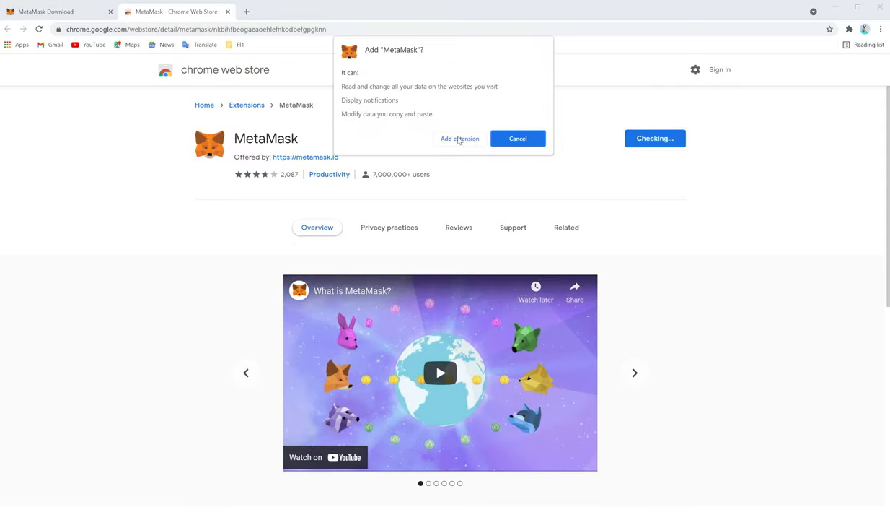
pyautogui.click(460, 138)
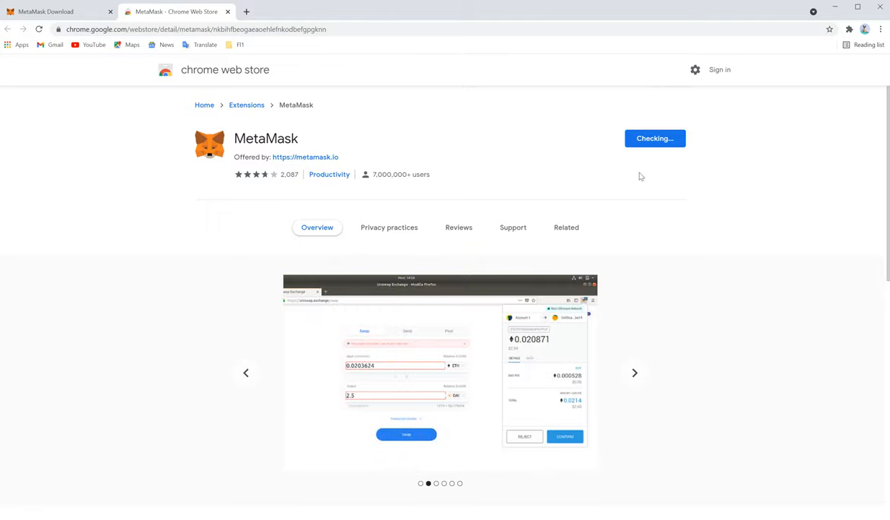
pyautogui.moveTo(534, 151)
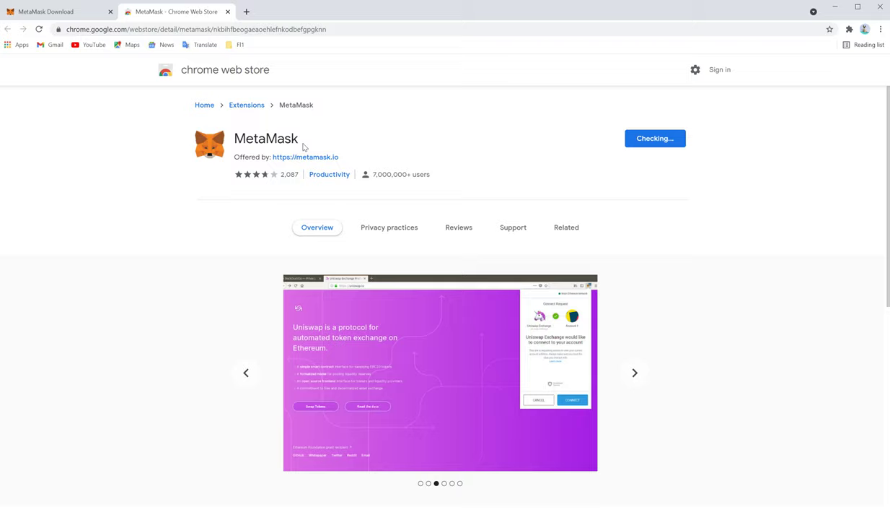
pyautogui.click(634, 372)
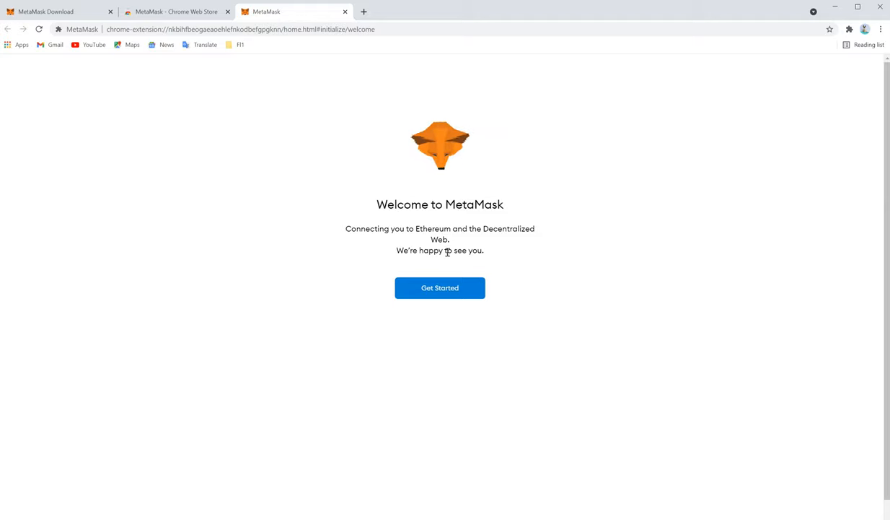
pyautogui.moveTo(404, 141)
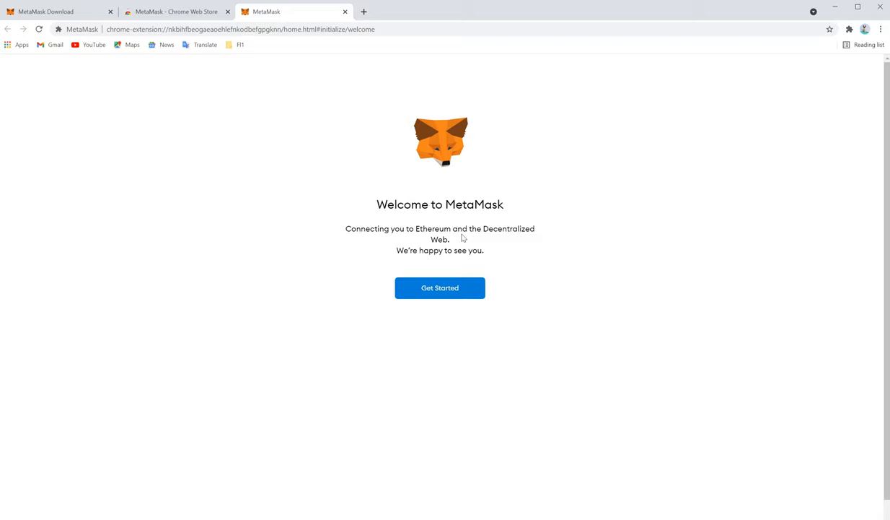
pyautogui.moveTo(285, 174)
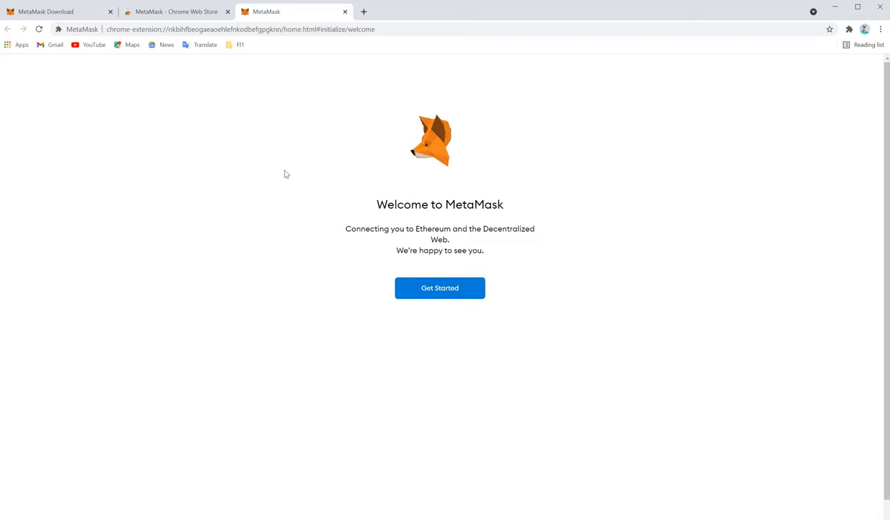
pyautogui.moveTo(382, 252)
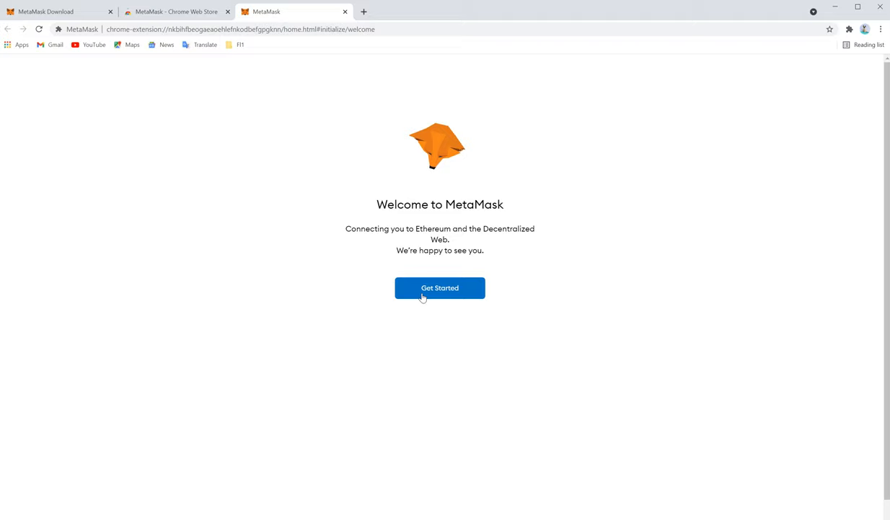
# Select Get Started on the Welcome to MetaMask page.
pyautogui.click(439, 287)
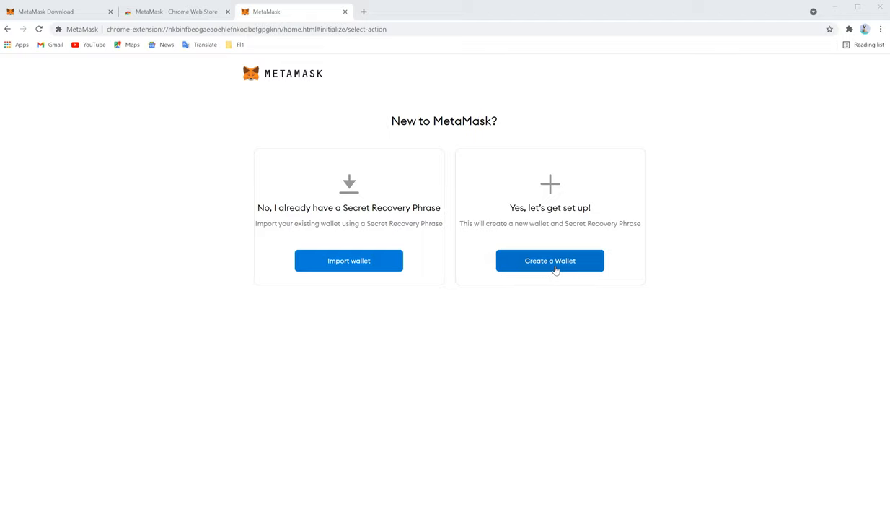
# Choose to create a new wallet to reach the usage-data opt-in page.
pyautogui.click(550, 261)
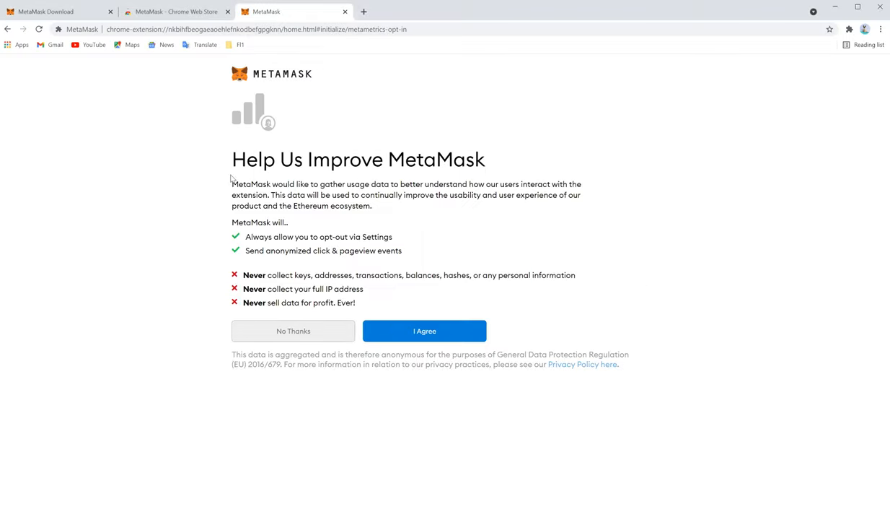
pyautogui.moveTo(281, 184)
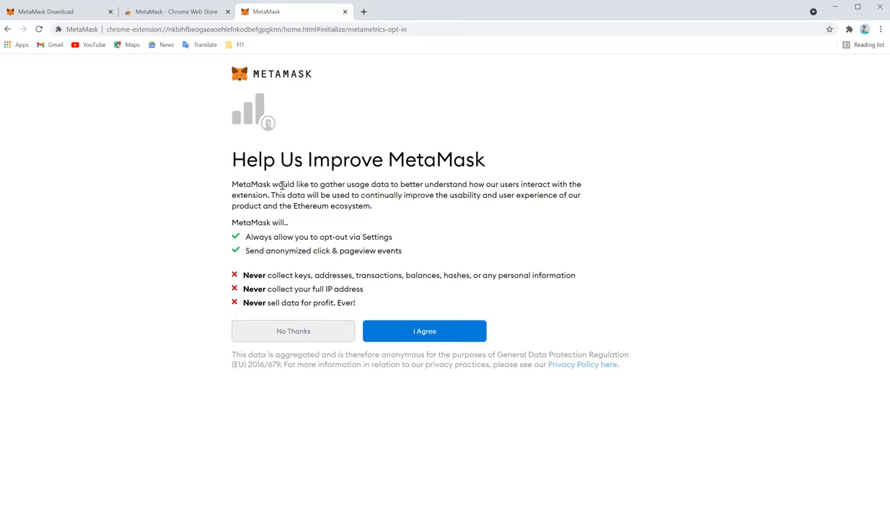
pyautogui.moveTo(312, 296)
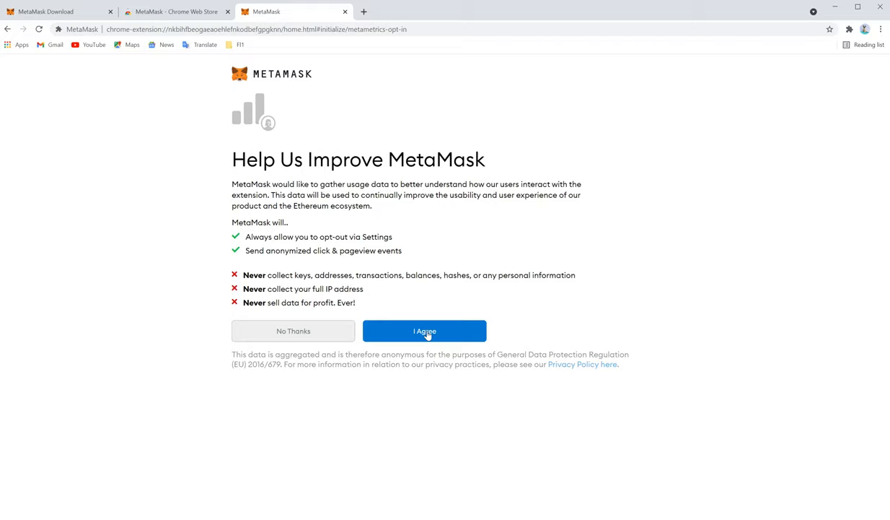
# Agree to share anonymous usage data with MetaMask.
pyautogui.click(424, 331)
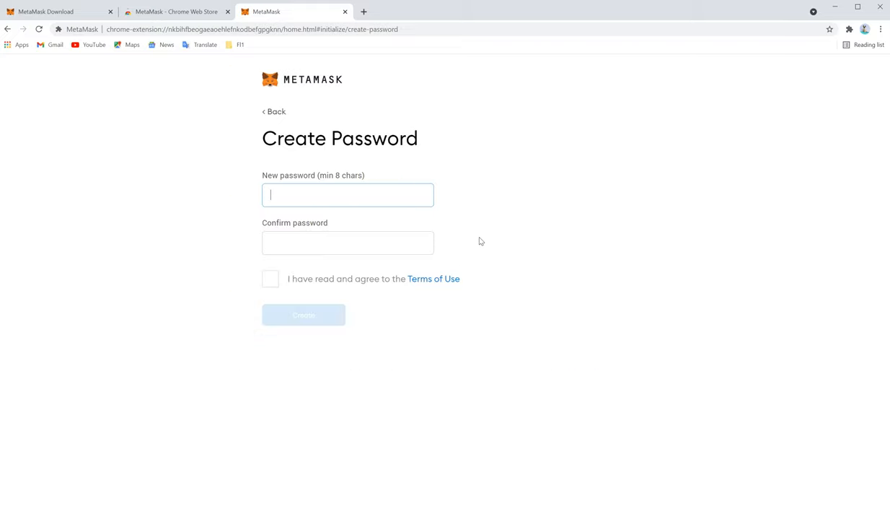
pyautogui.moveTo(465, 184)
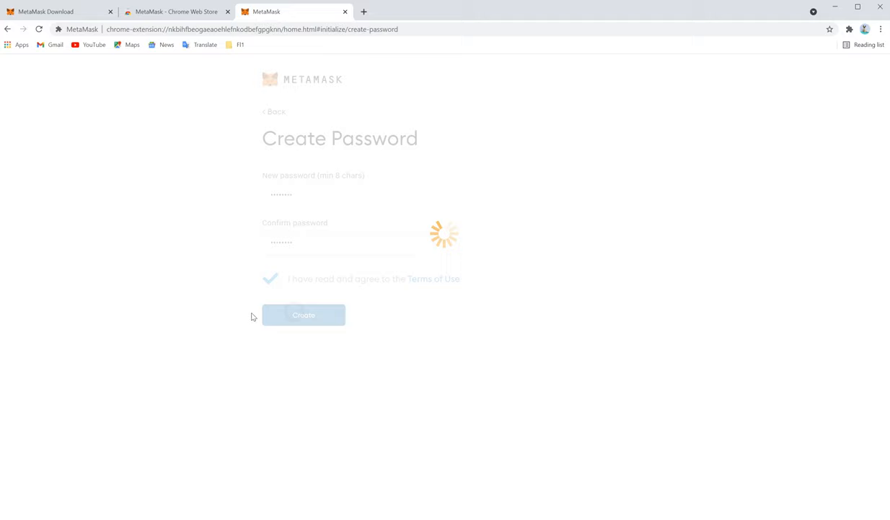
# Set the wallet password and proceed past Secure your wallet to the Secret Backup Phrase page.
pyautogui.click(303, 314)
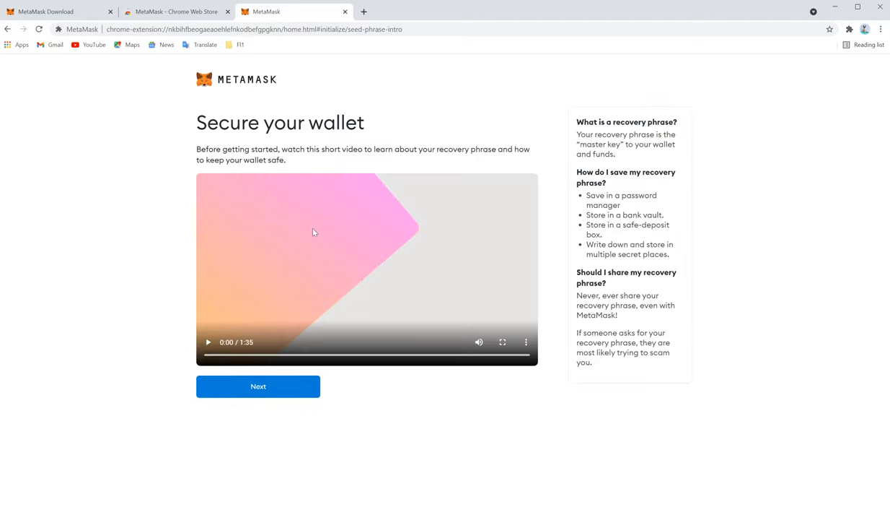
pyautogui.moveTo(278, 225)
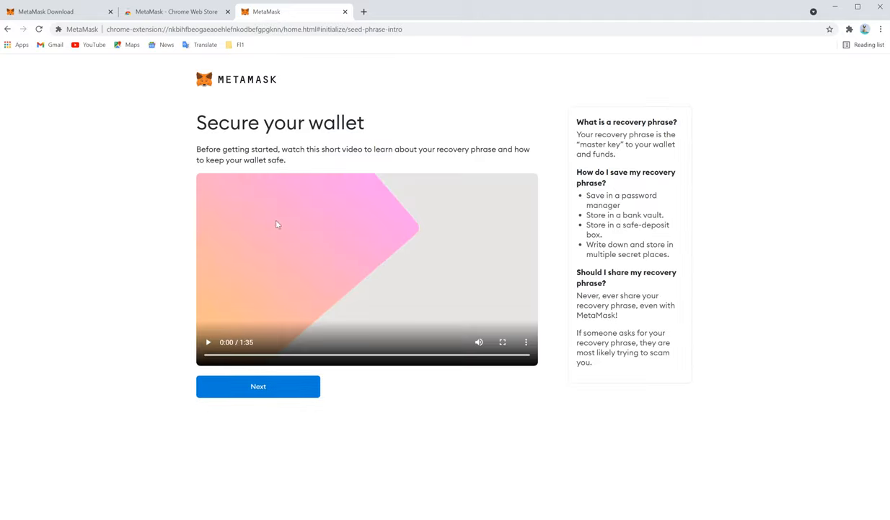
pyautogui.moveTo(322, 251)
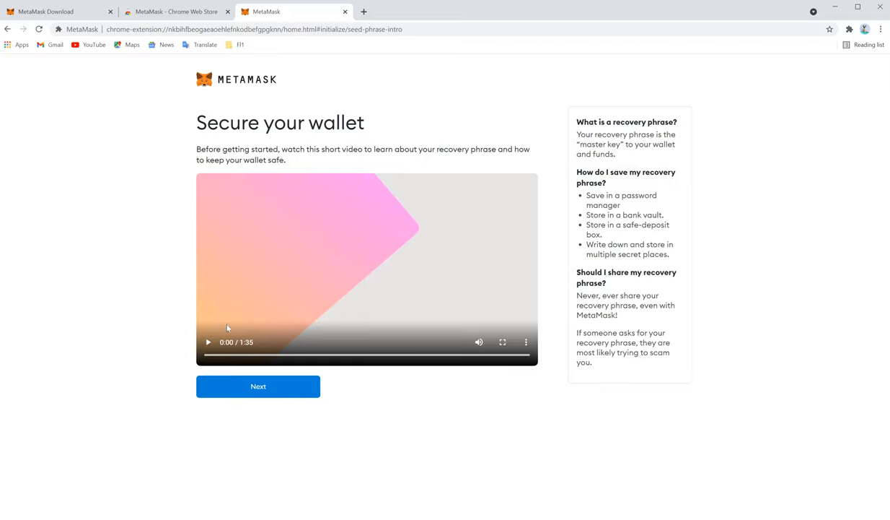
pyautogui.moveTo(314, 260)
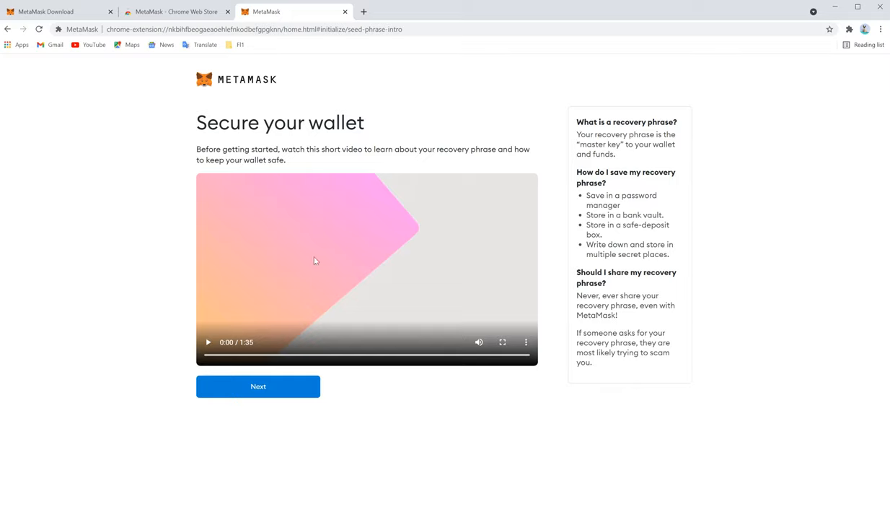
pyautogui.moveTo(258, 386)
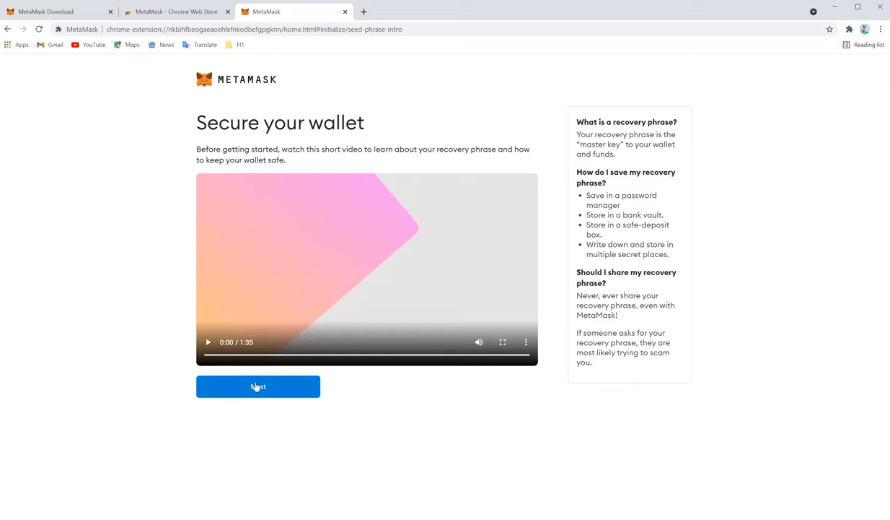
pyautogui.moveTo(249, 350)
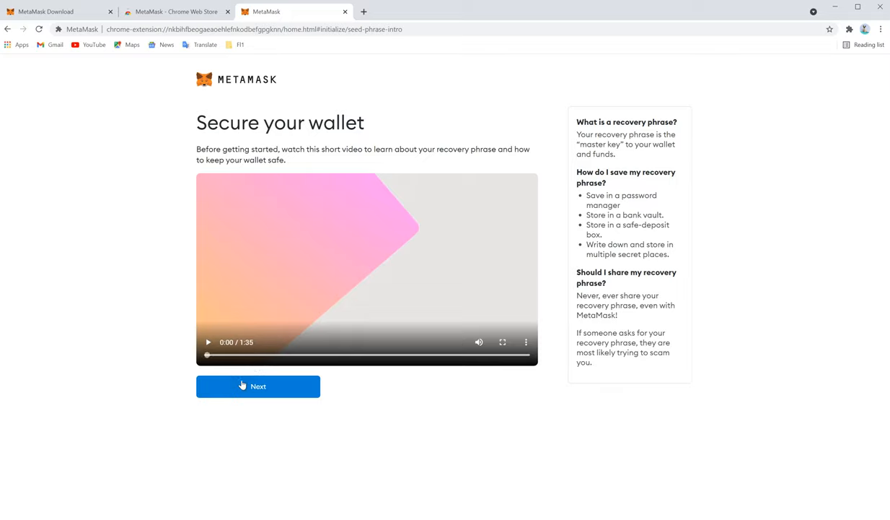
pyautogui.click(257, 386)
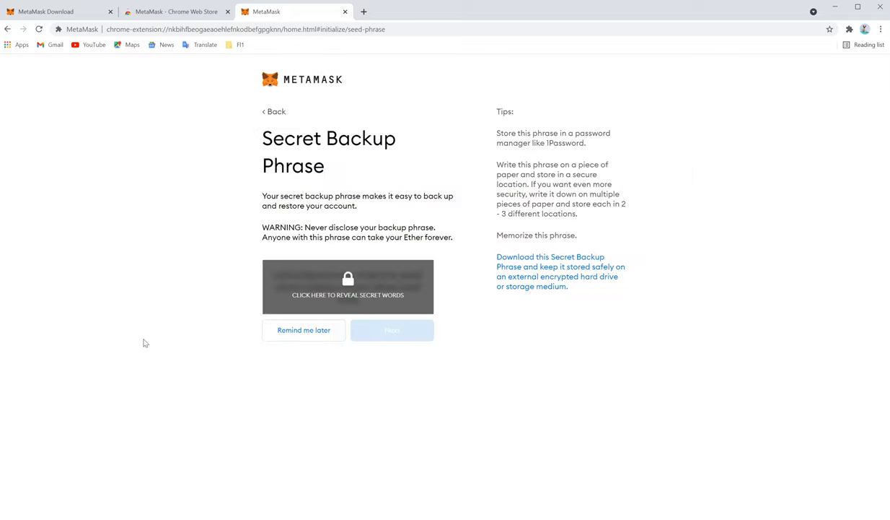
pyautogui.moveTo(294, 185)
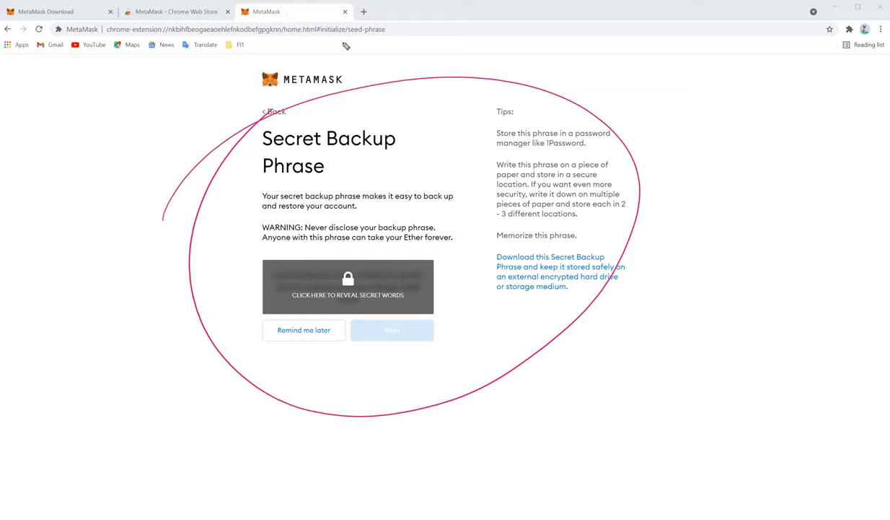
pyautogui.moveTo(665, 104)
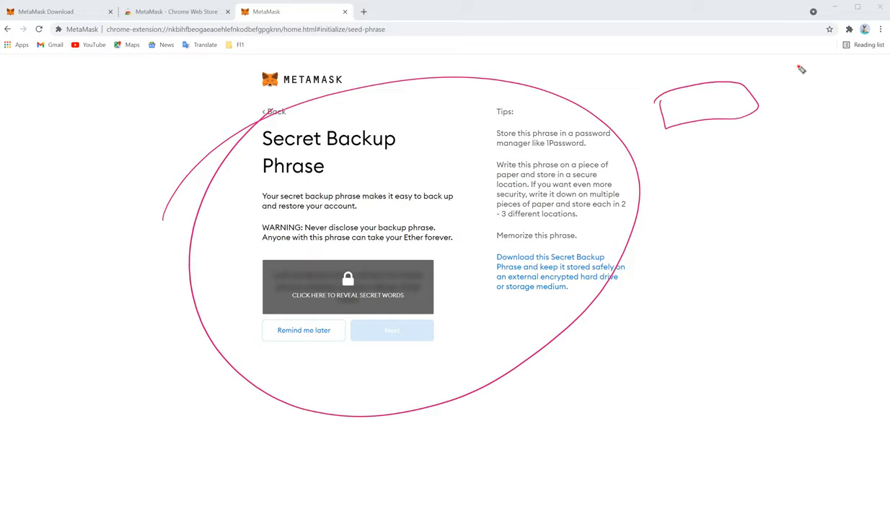
pyautogui.moveTo(794, 72); pyautogui.dragTo(866, 109)
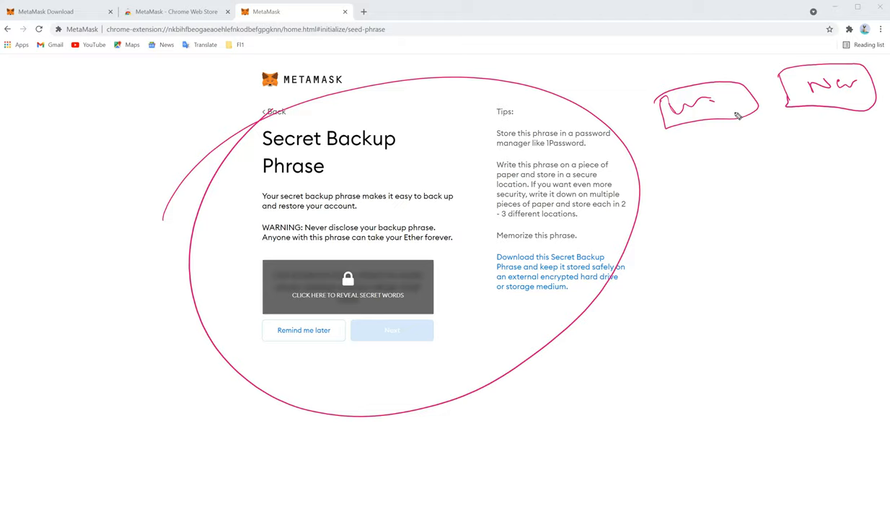
pyautogui.moveTo(645, 188)
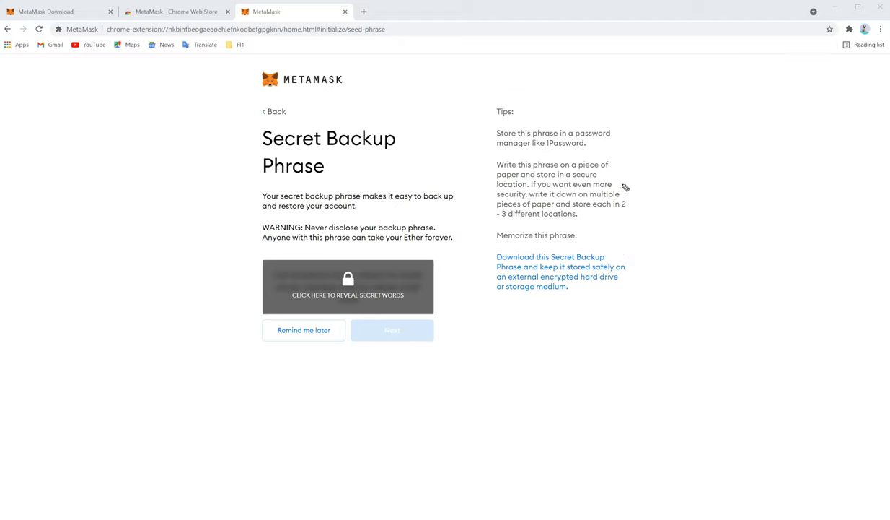
pyautogui.moveTo(373, 339)
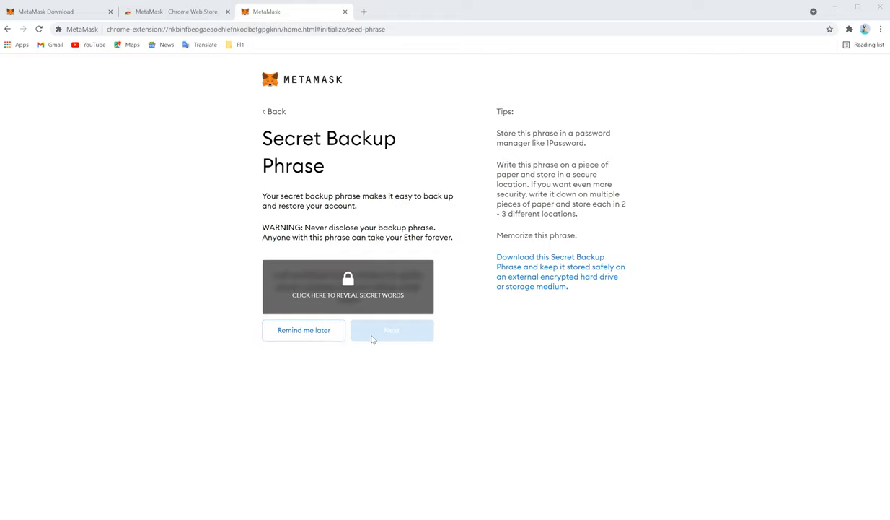
pyautogui.moveTo(372, 296)
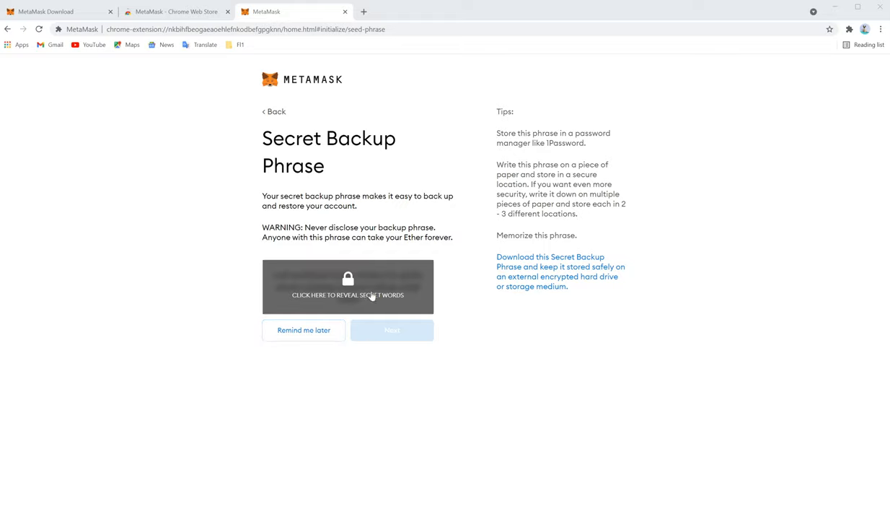
pyautogui.moveTo(334, 186)
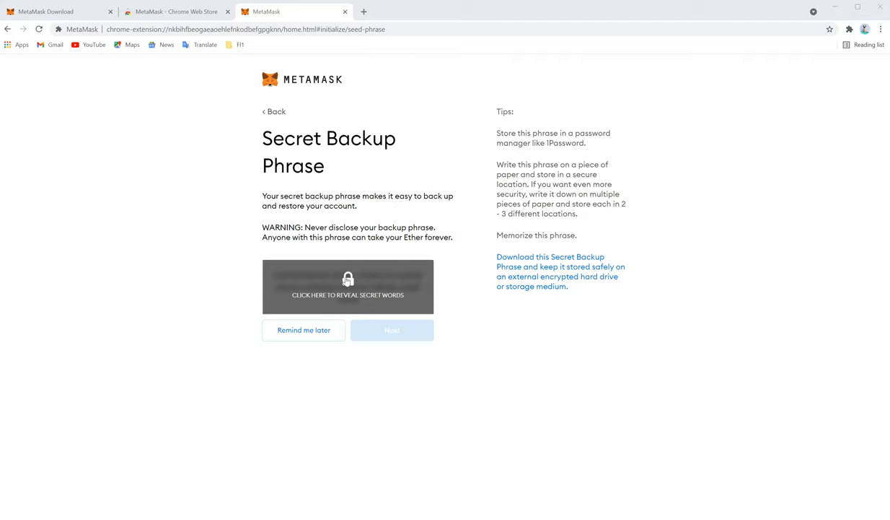
# Reveal the twelve-word secret phrase and paste it into a new Notepad note.
pyautogui.click(348, 287)
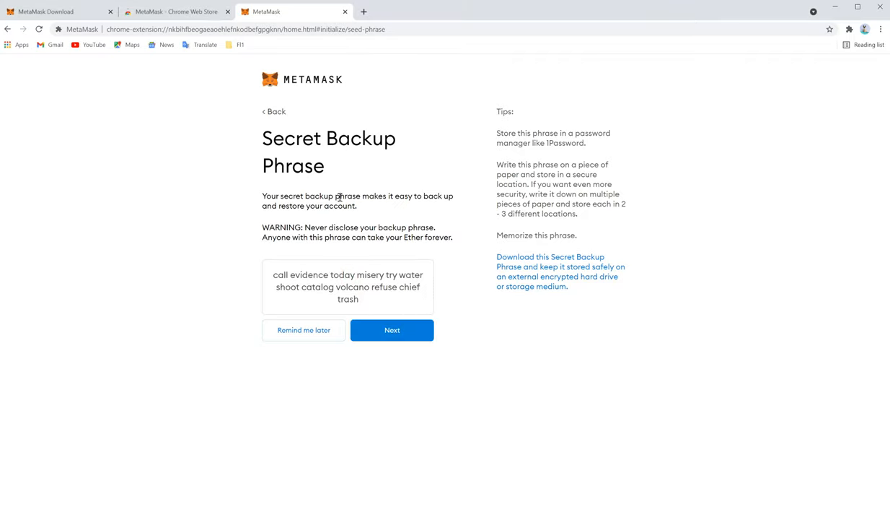
pyautogui.moveTo(301, 286)
pyautogui.write('no')
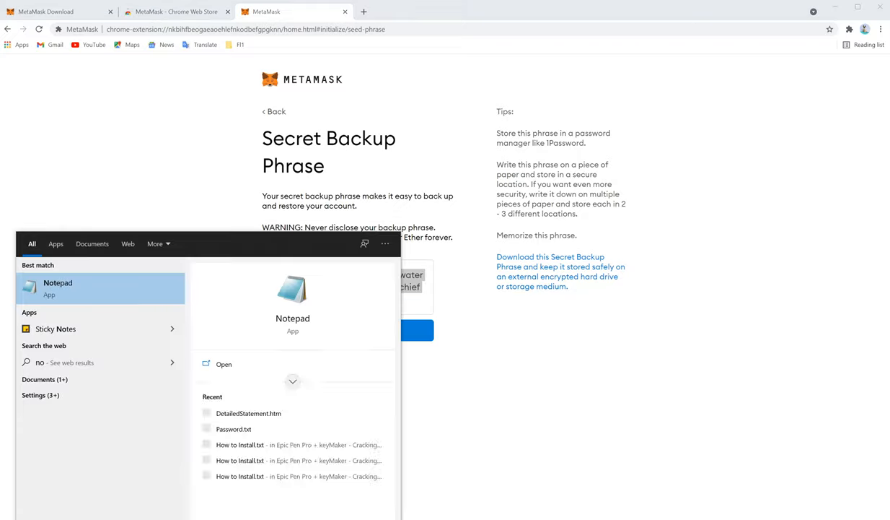
pyautogui.click(224, 364)
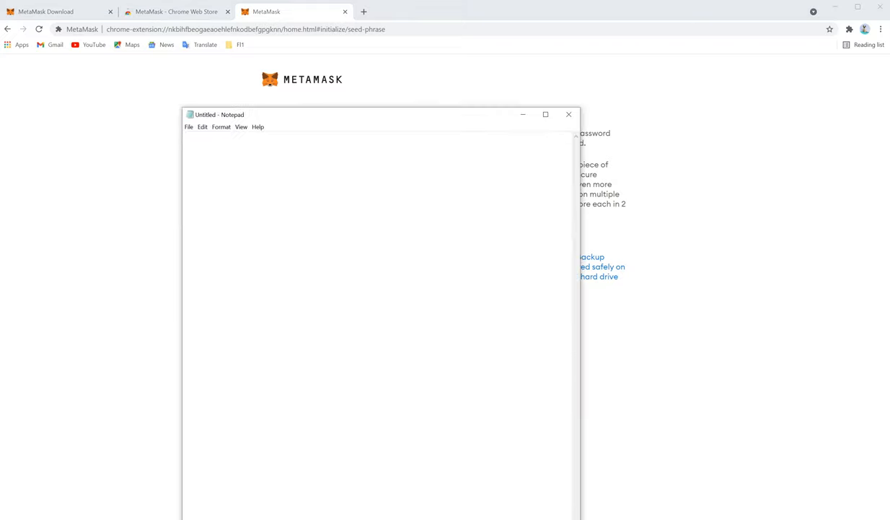
pyautogui.write('call evidence today misery try water shoot catalog volcano refuse chief trash')
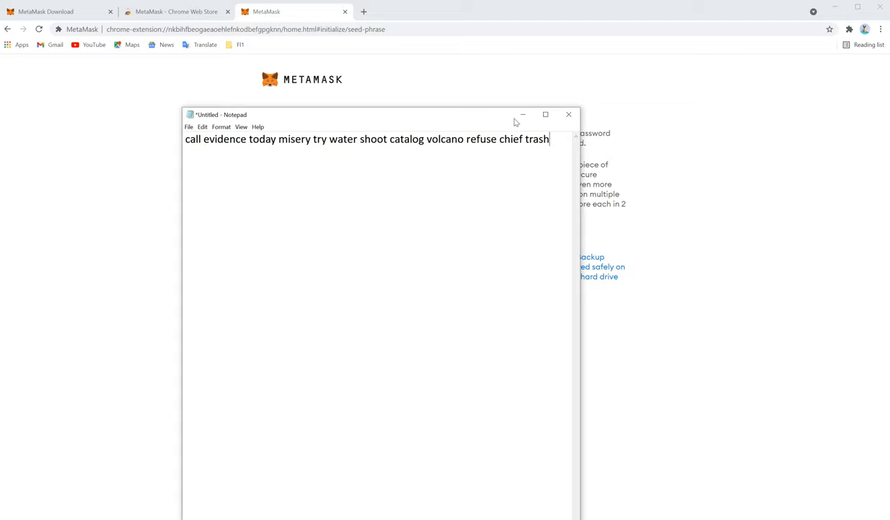
pyautogui.click(569, 114)
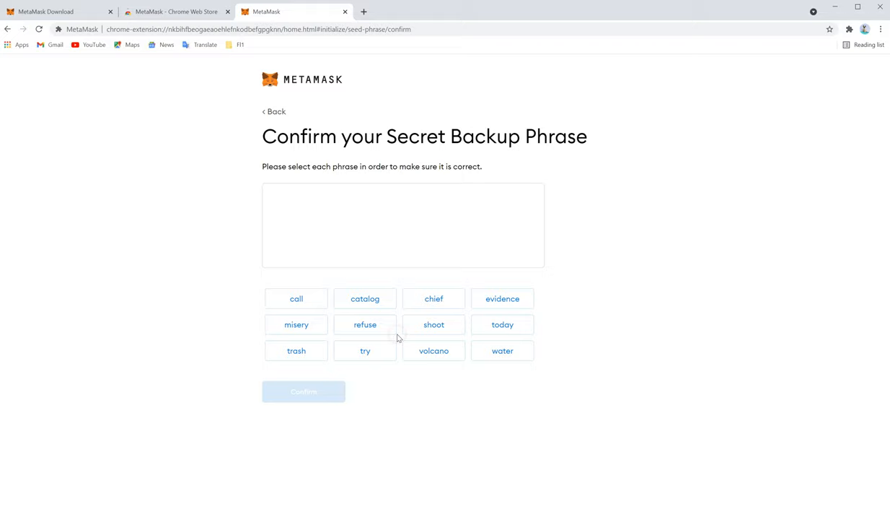
pyautogui.moveTo(322, 206)
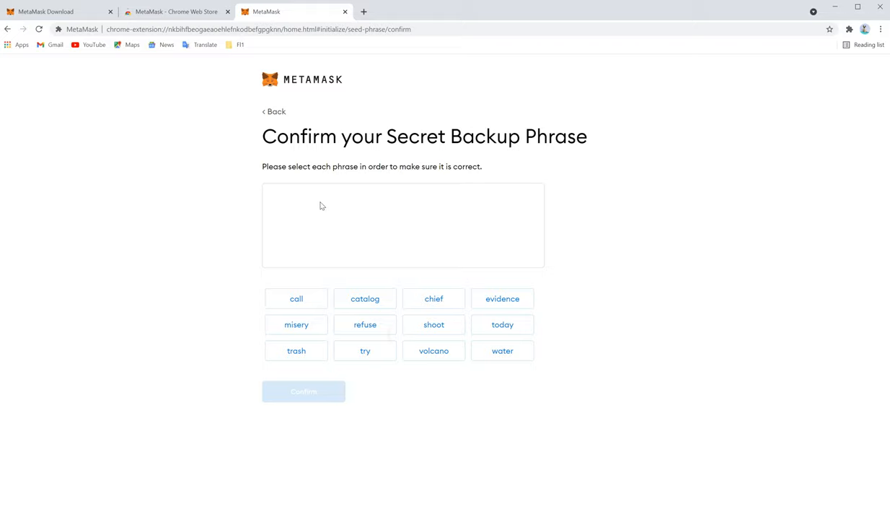
pyautogui.moveTo(321, 206)
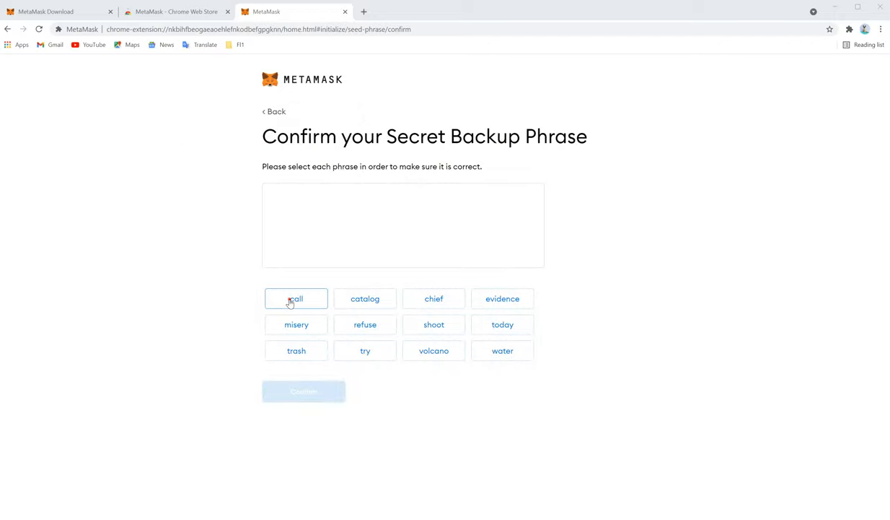
# Enter the backup words in order, call through trash, and confirm the phrase.
pyautogui.click(502, 298)
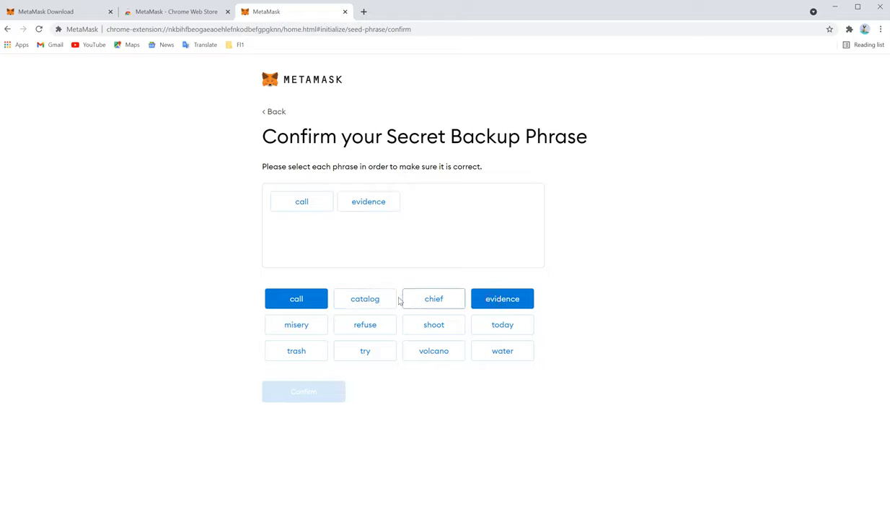
pyautogui.moveTo(364, 324)
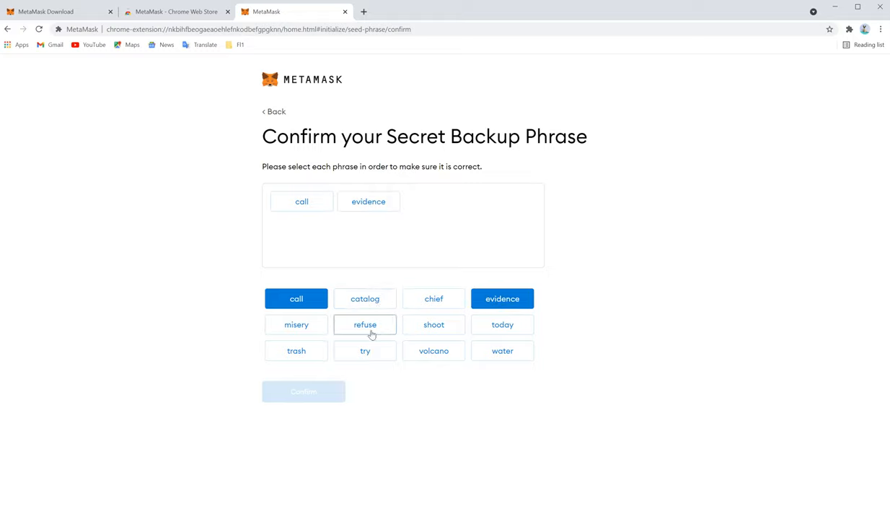
pyautogui.moveTo(412, 321)
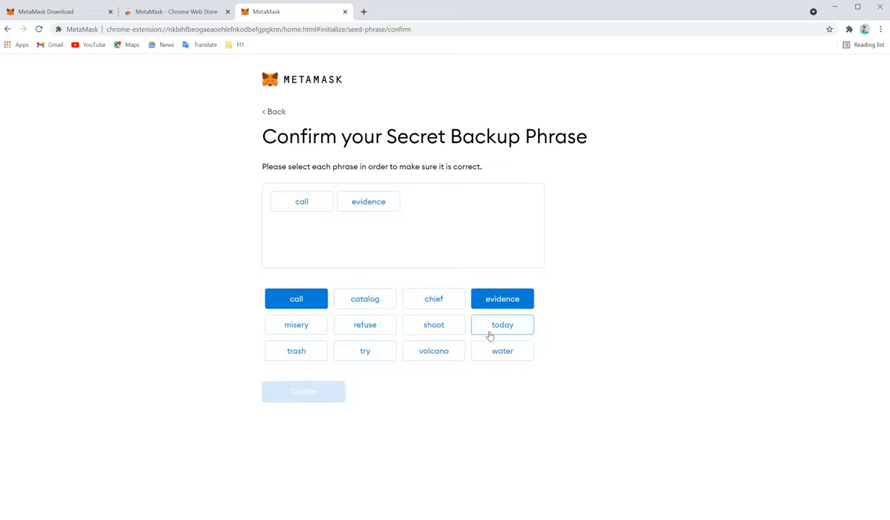
pyautogui.click(503, 324)
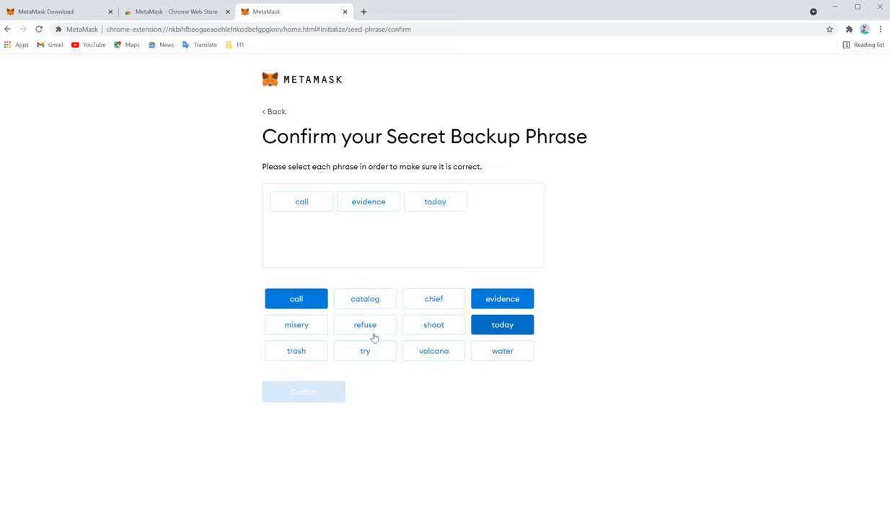
pyautogui.click(296, 324)
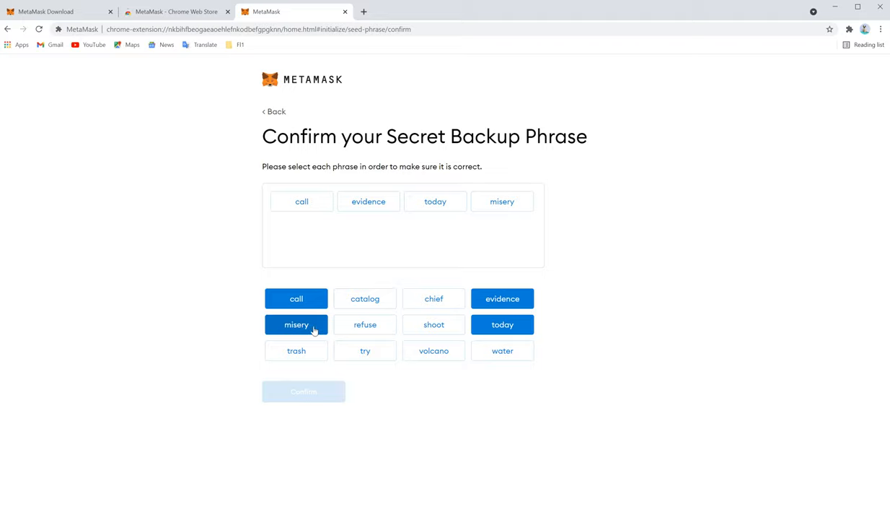
pyautogui.click(365, 350)
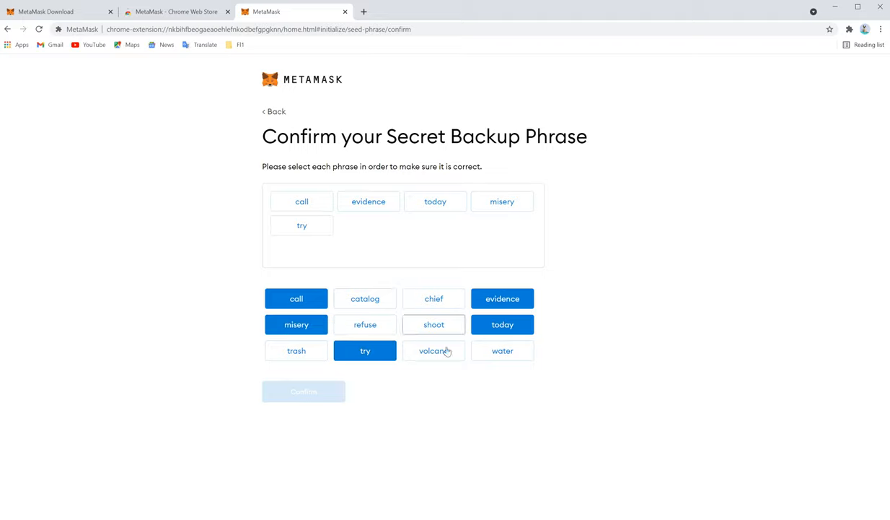
pyautogui.click(502, 350)
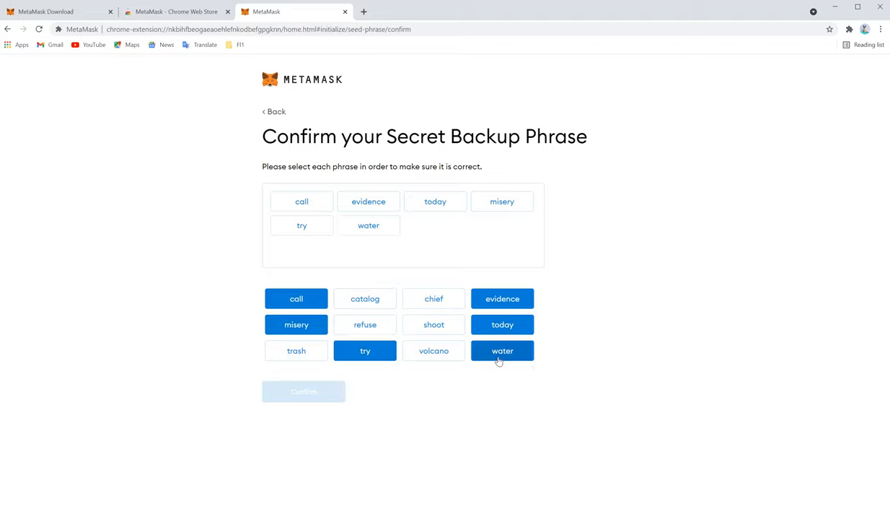
pyautogui.click(434, 324)
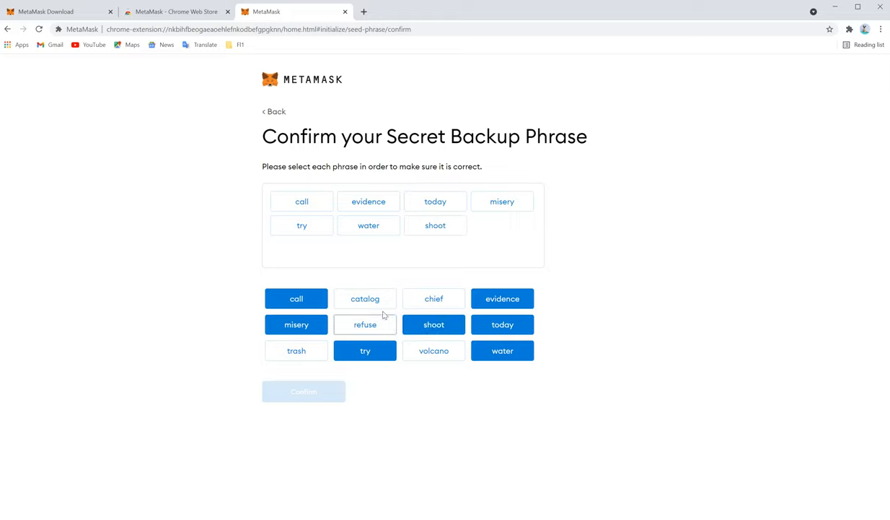
pyautogui.click(364, 298)
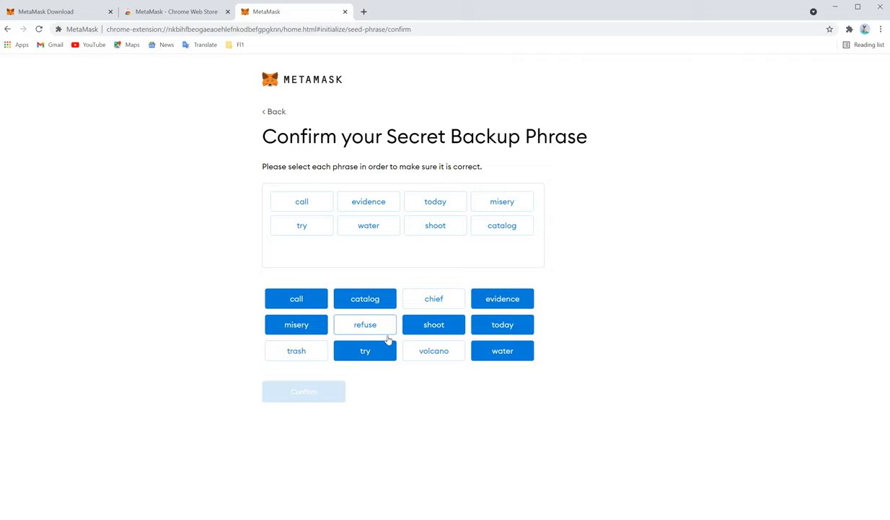
pyautogui.click(434, 350)
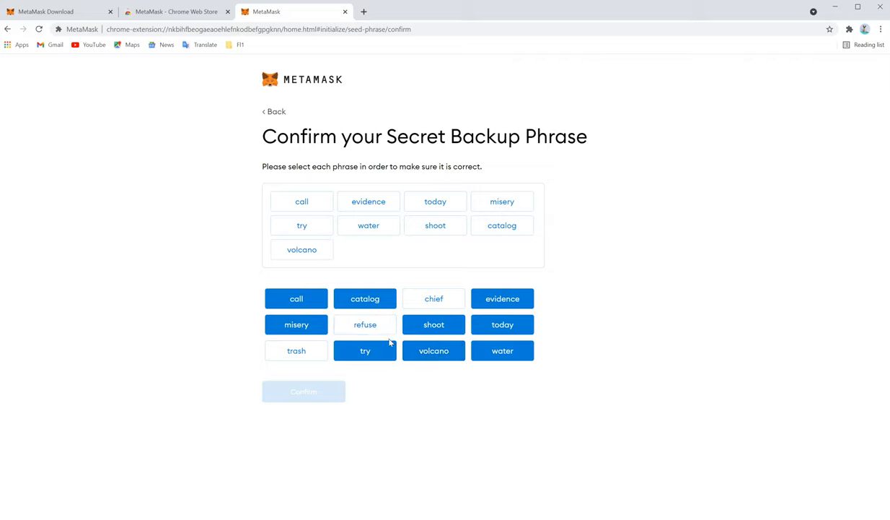
pyautogui.click(366, 324)
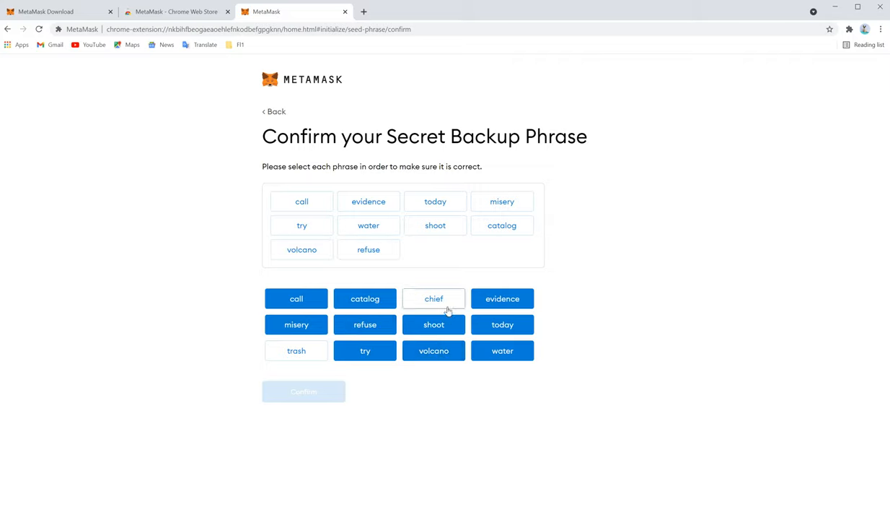
pyautogui.click(304, 391)
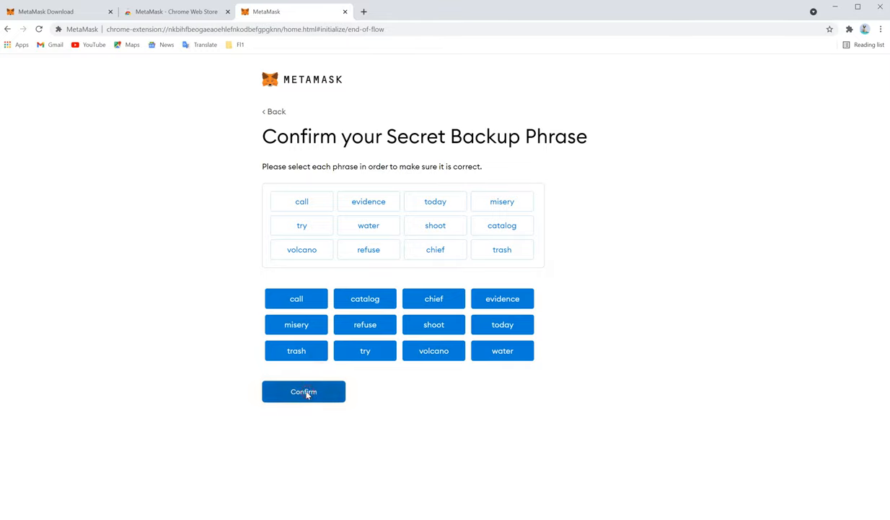
pyautogui.click(303, 391)
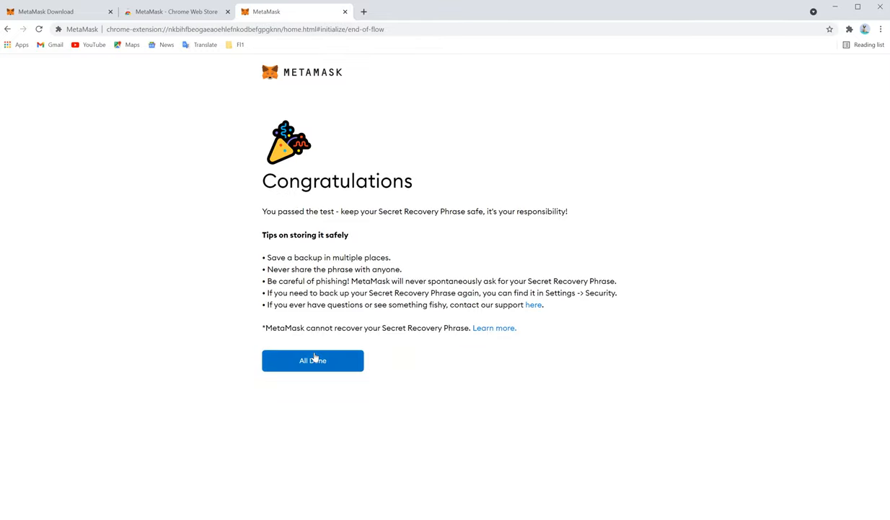
# Select All Done and close the What's new popup to reach Account 1 with 0 ETH.
pyautogui.click(312, 360)
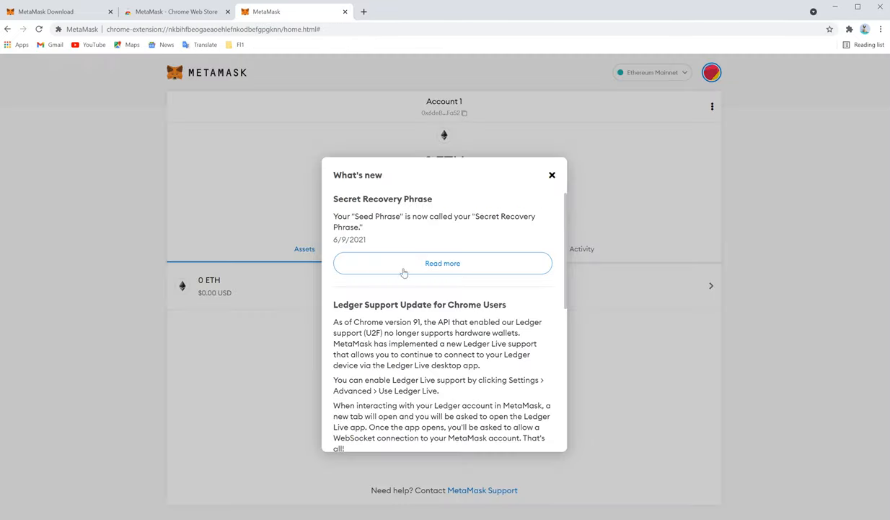
pyautogui.moveTo(506, 421)
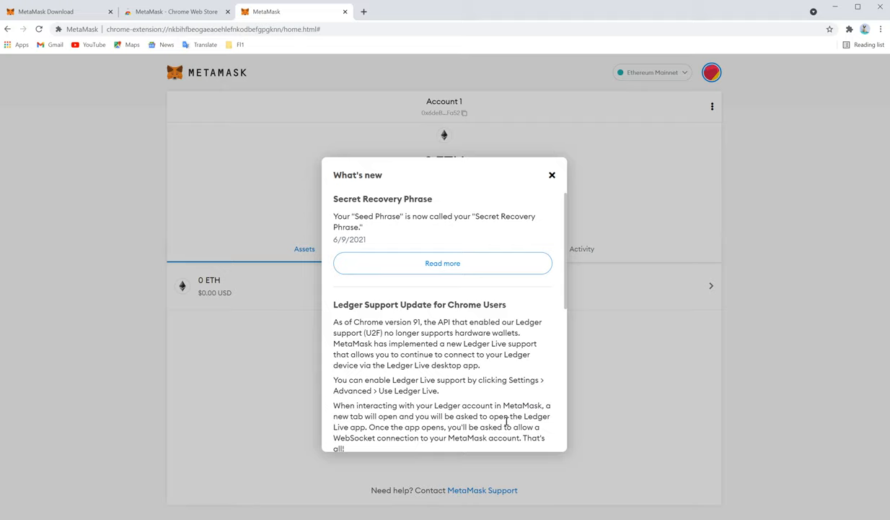
pyautogui.scroll(-3)
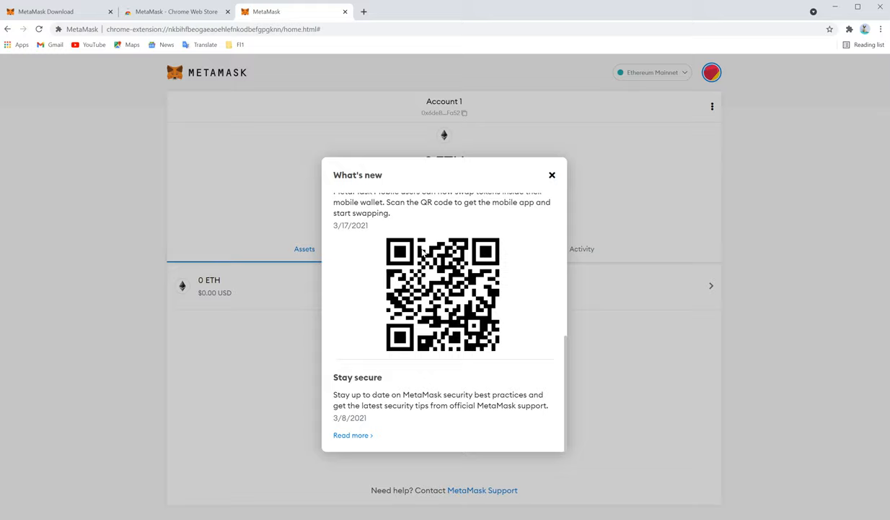
pyautogui.moveTo(527, 176)
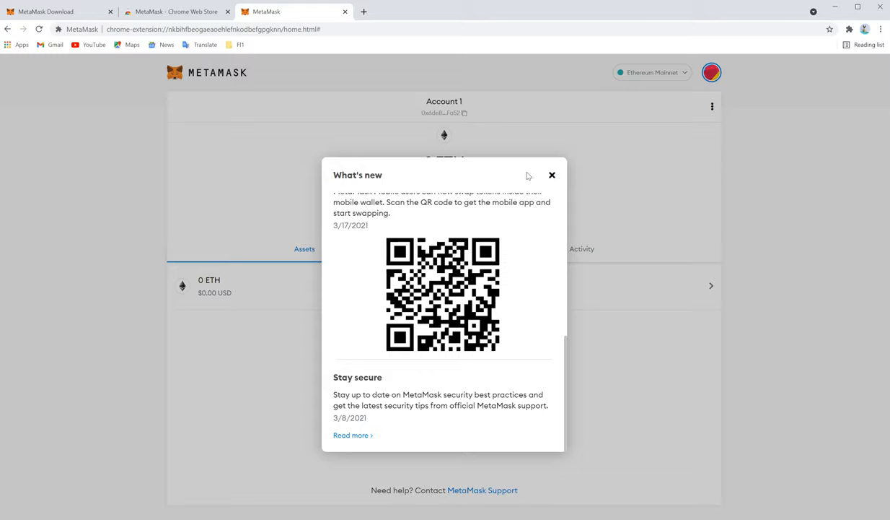
pyautogui.moveTo(548, 184)
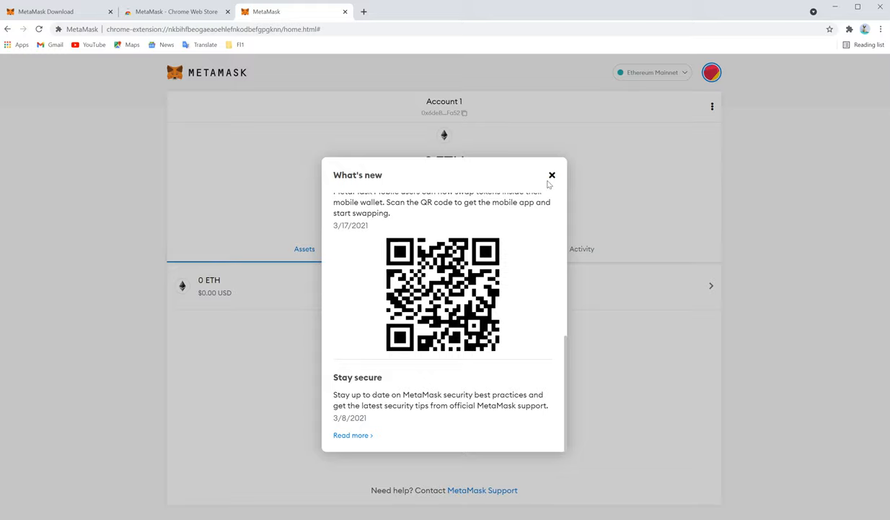
pyautogui.click(553, 175)
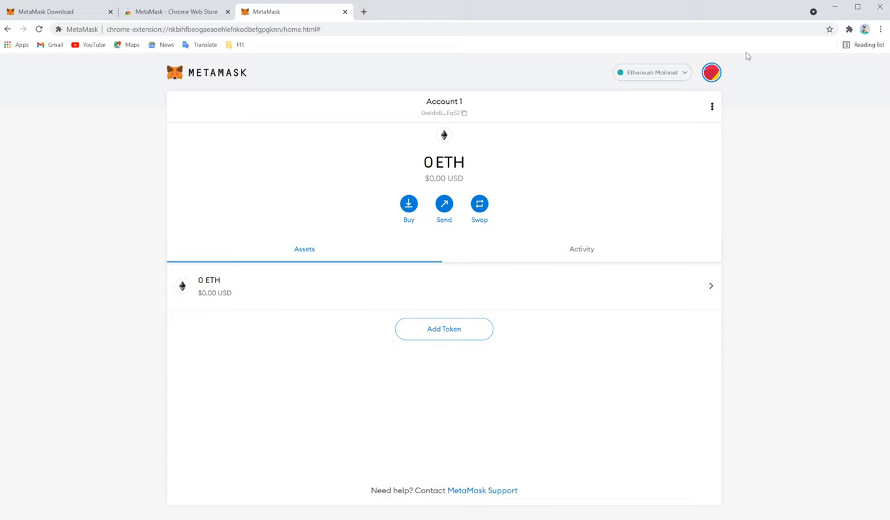
# Keep Ethereum Mainnet selected, pin MetaMask to the Chrome toolbar, and show its popup.
pyautogui.click(849, 29)
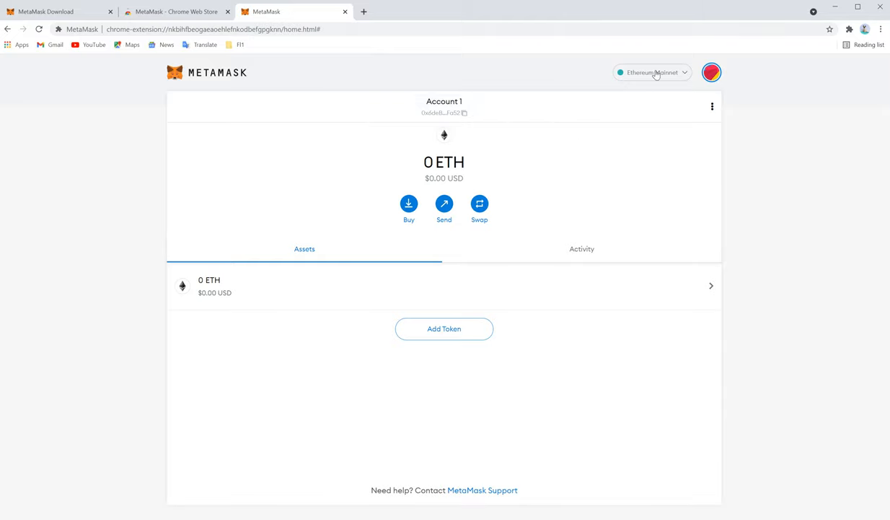
pyautogui.click(652, 72)
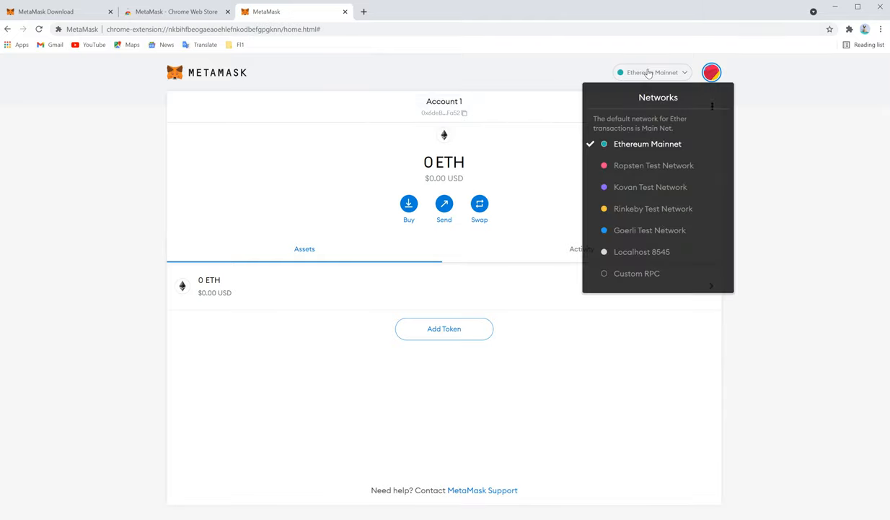
pyautogui.moveTo(653, 165)
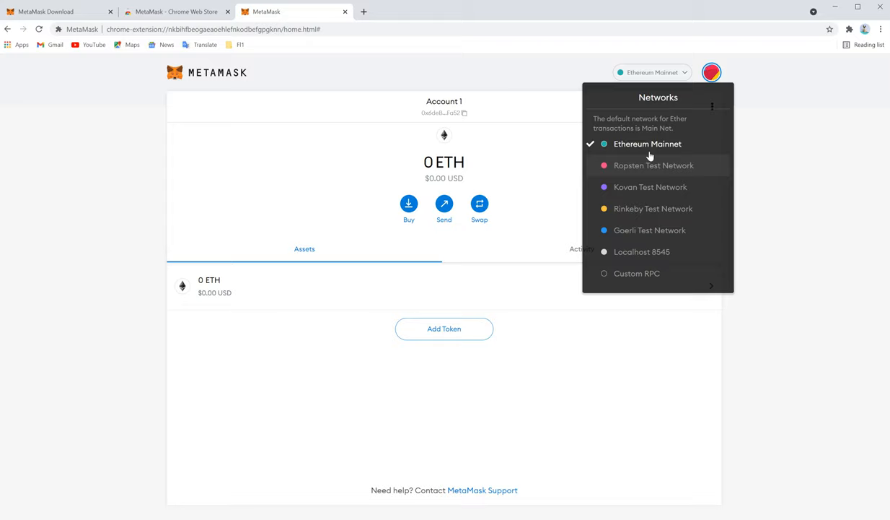
pyautogui.click(585, 150)
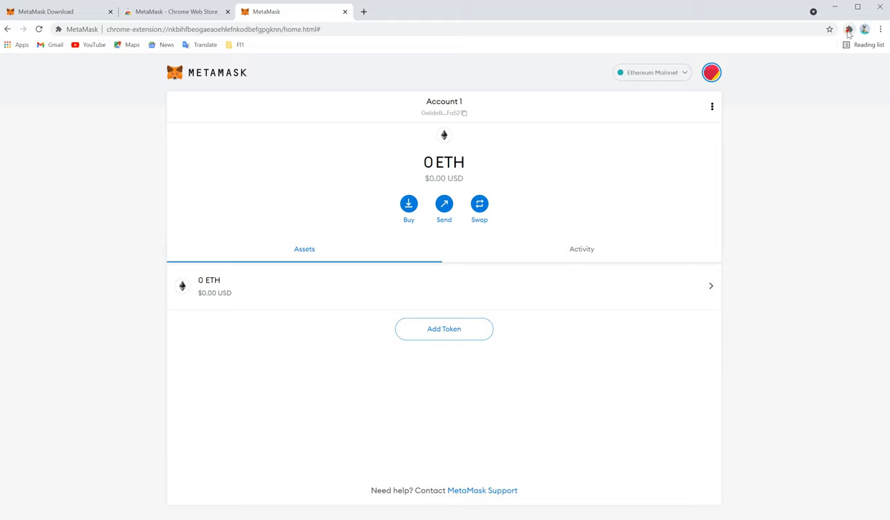
pyautogui.click(849, 30)
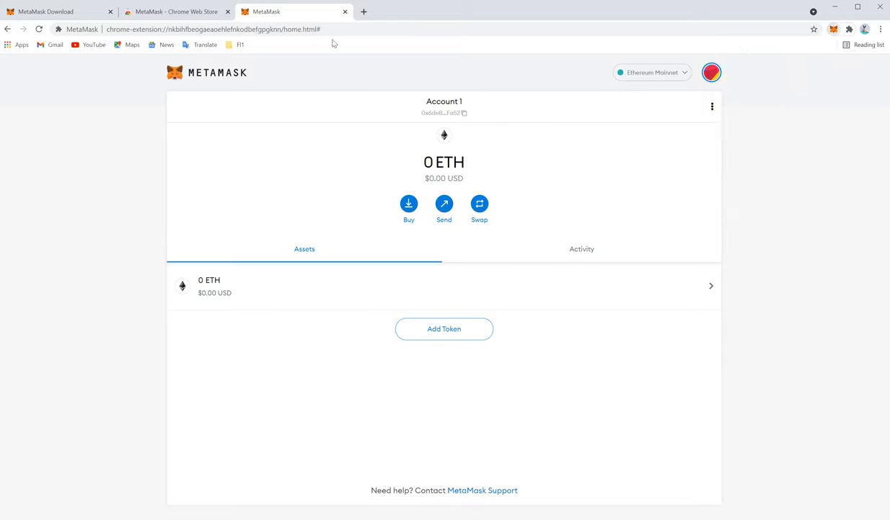
pyautogui.click(834, 29)
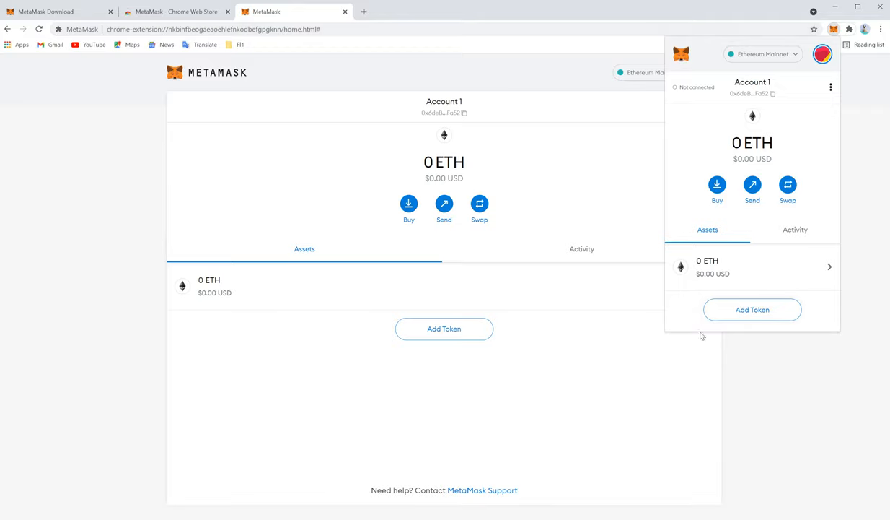
pyautogui.moveTo(823, 54)
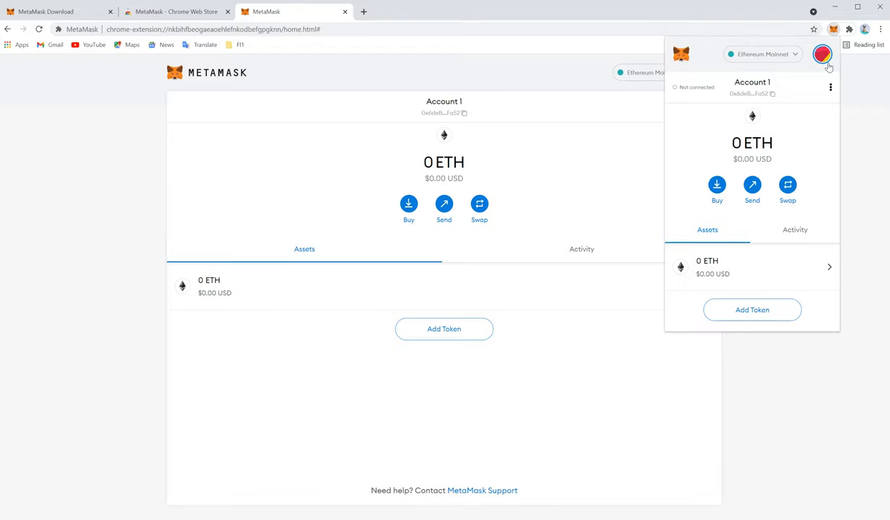
# Open MetaMask Settings from the account menu and go to Networks to add a network.
pyautogui.click(823, 53)
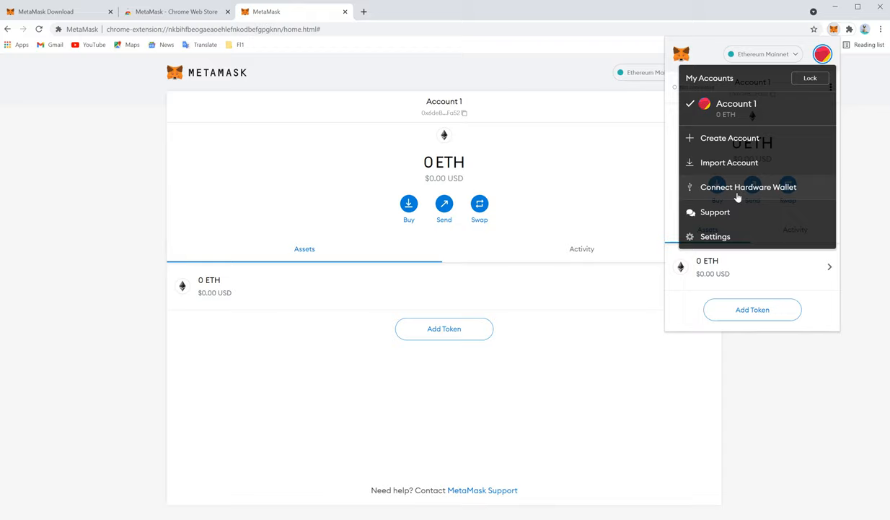
pyautogui.moveTo(727, 233)
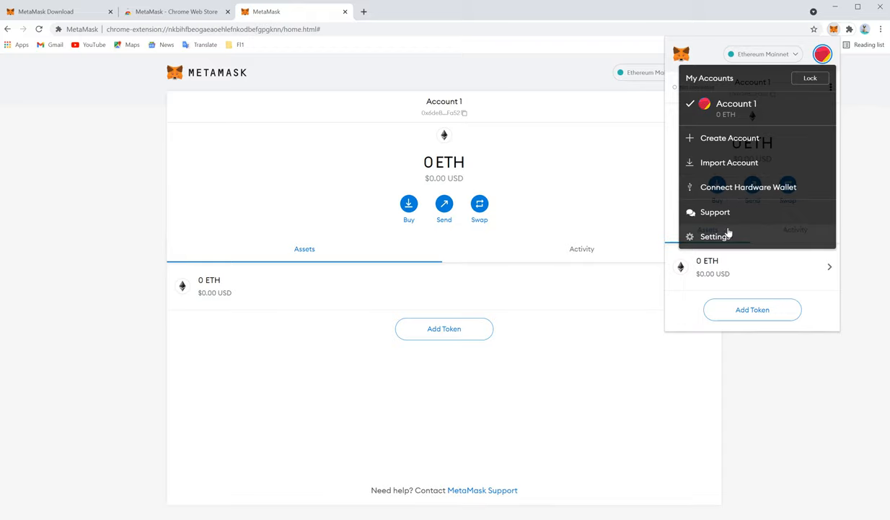
pyautogui.click(715, 237)
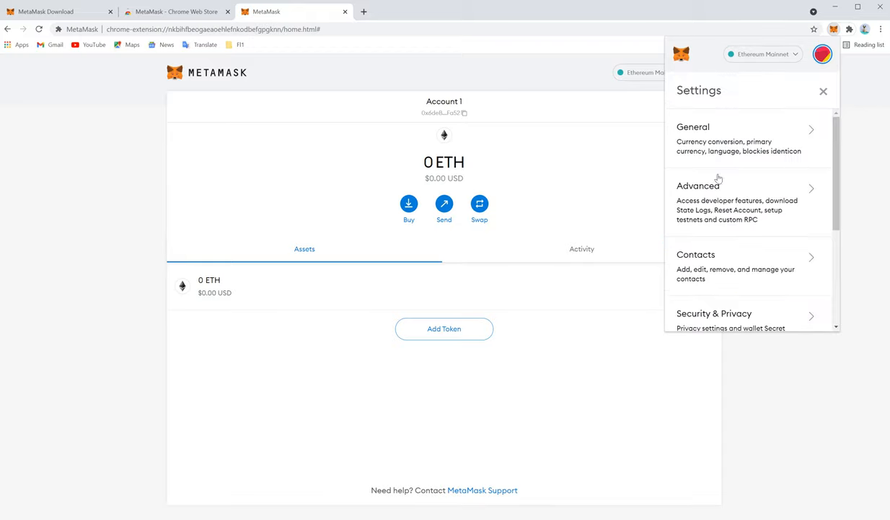
pyautogui.scroll(-3)
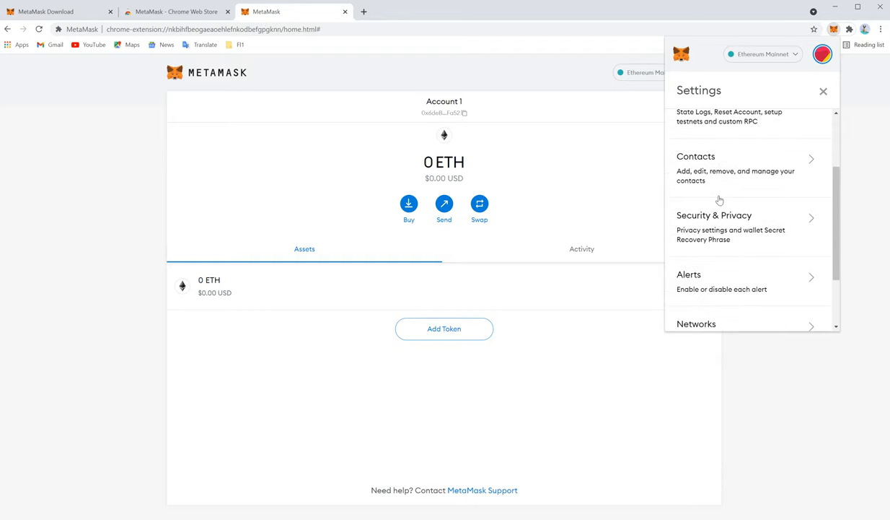
pyautogui.scroll(-3)
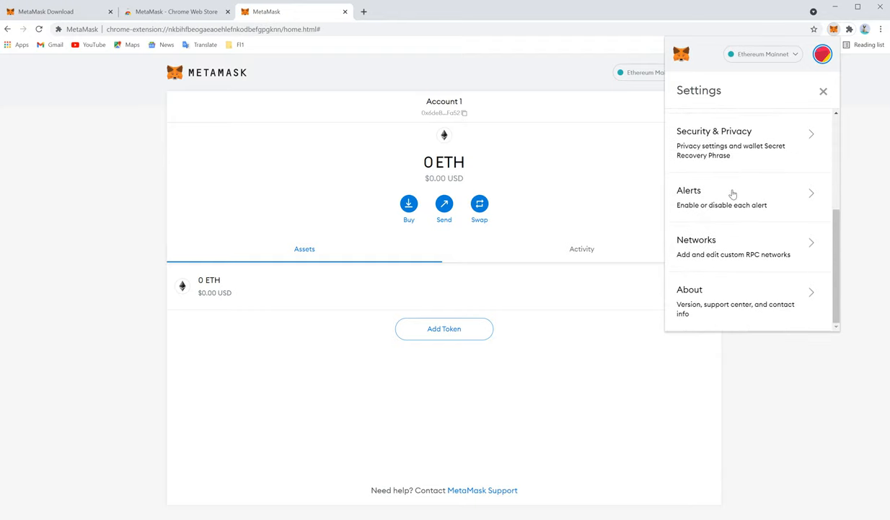
pyautogui.moveTo(704, 251)
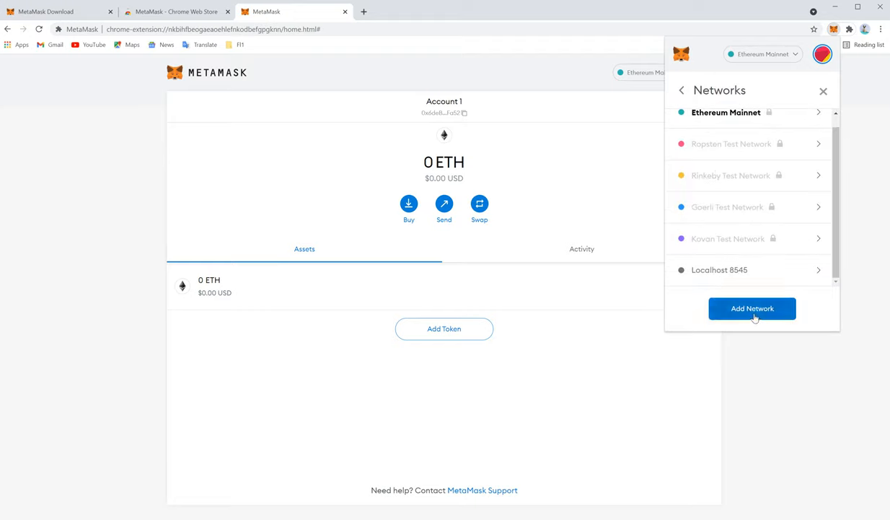
pyautogui.click(752, 309)
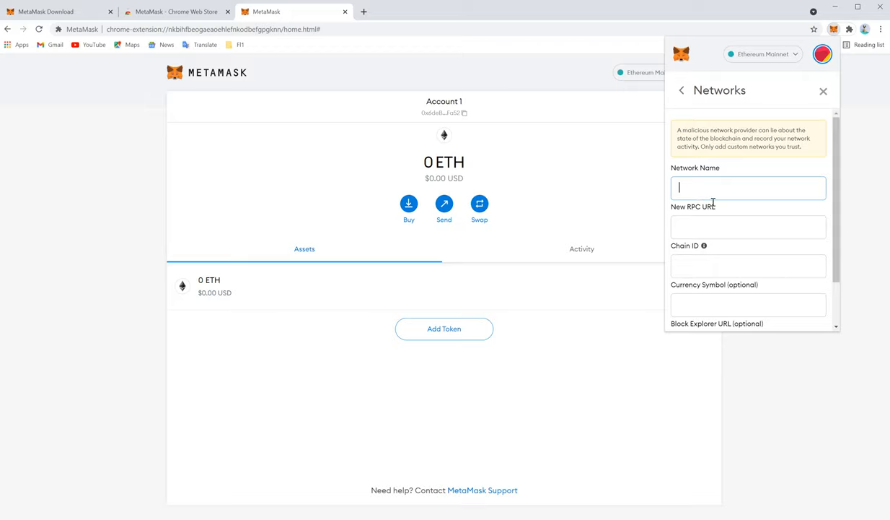
pyautogui.moveTo(80, 456)
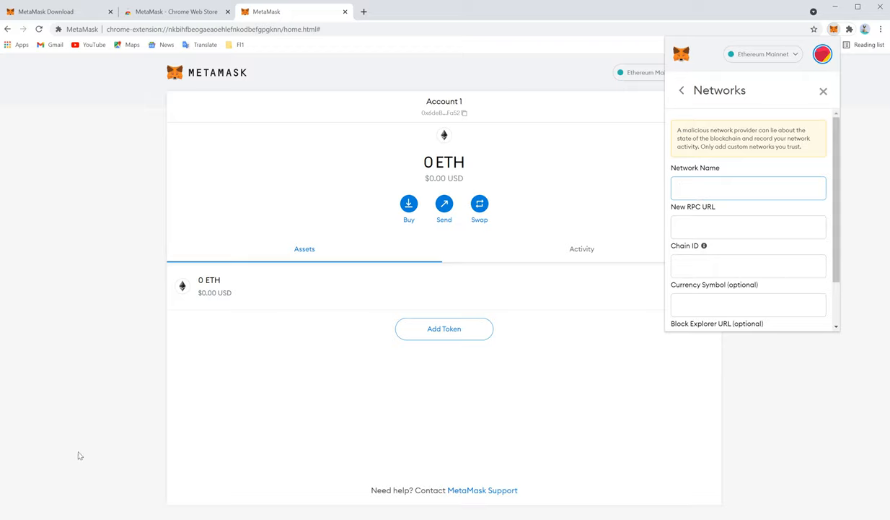
pyautogui.moveTo(863, 195)
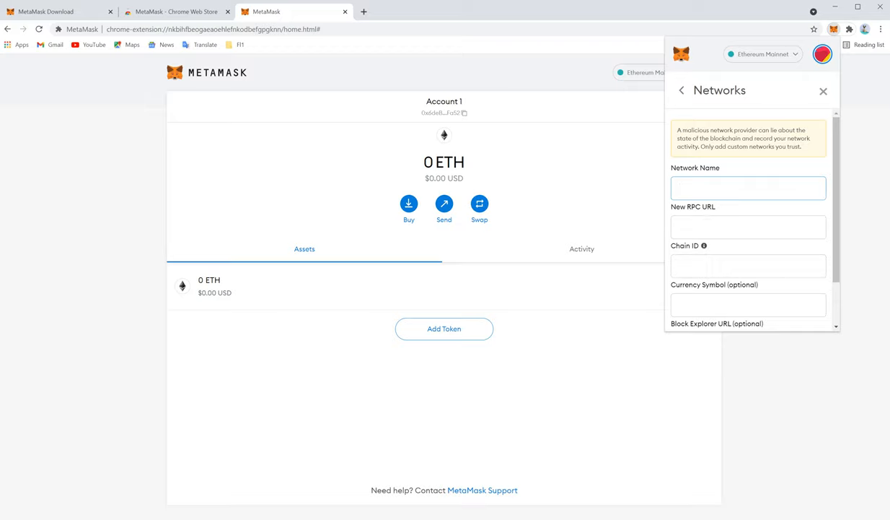
# Bring up the sticky note with the Heco Chain mainnet details beside the add-network form.
pyautogui.click(748, 188)
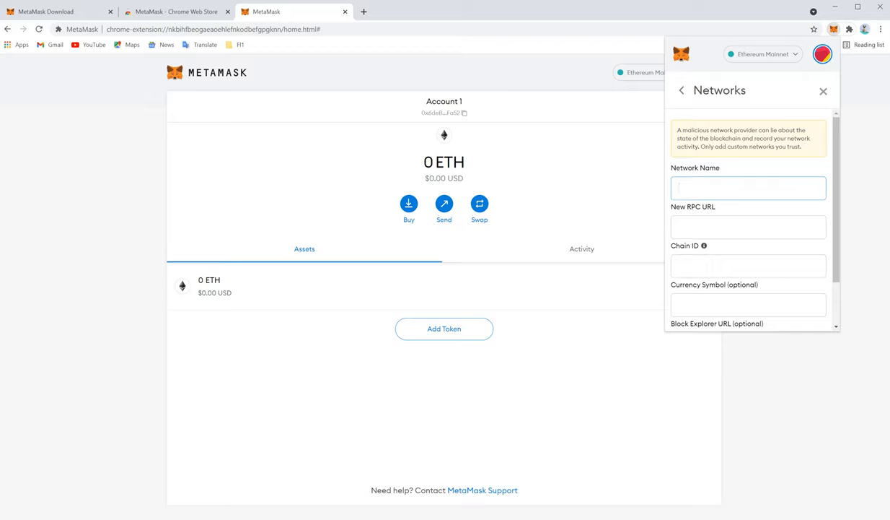
pyautogui.click(749, 187)
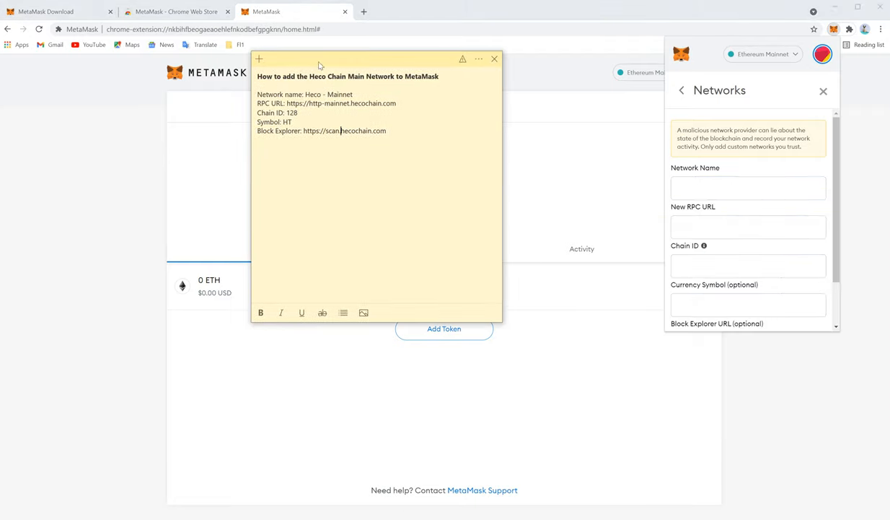
pyautogui.moveTo(467, 131)
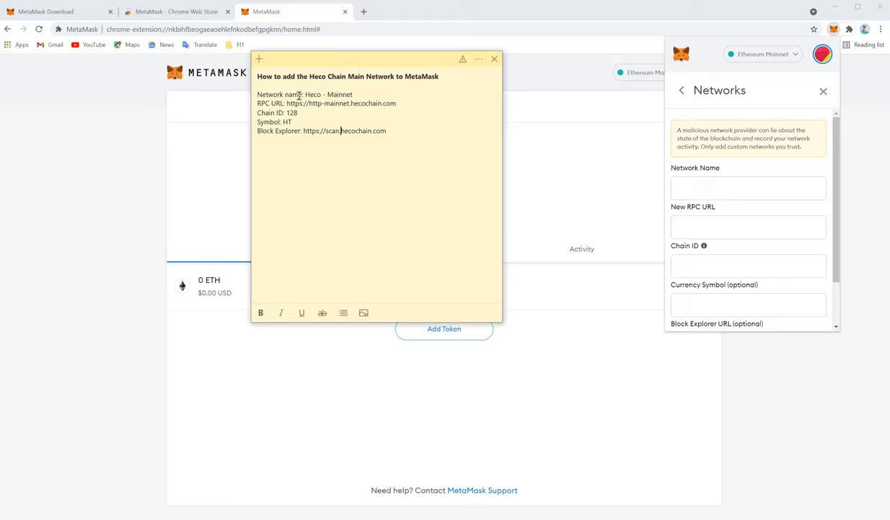
# Copy the Heco - Mainnet name and RPC URL from the notes and enter chain ID 128.
pyautogui.doubleClick(329, 93)
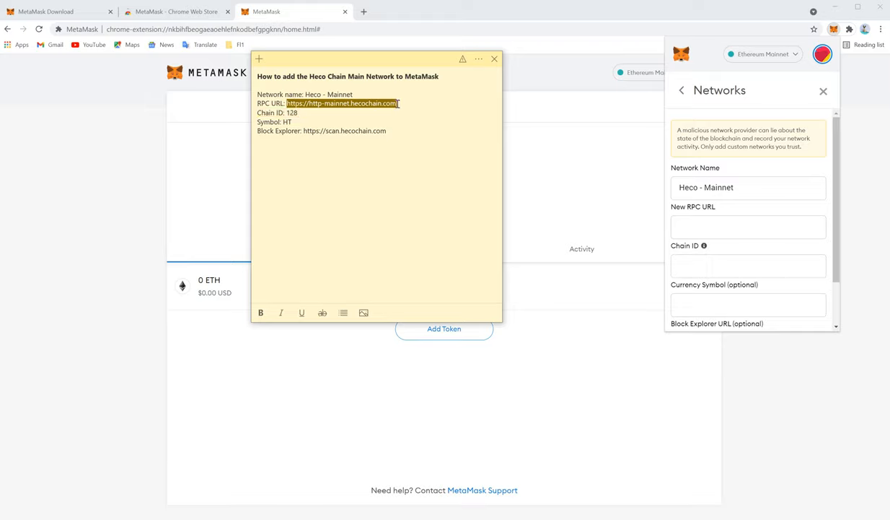
pyautogui.click(748, 227)
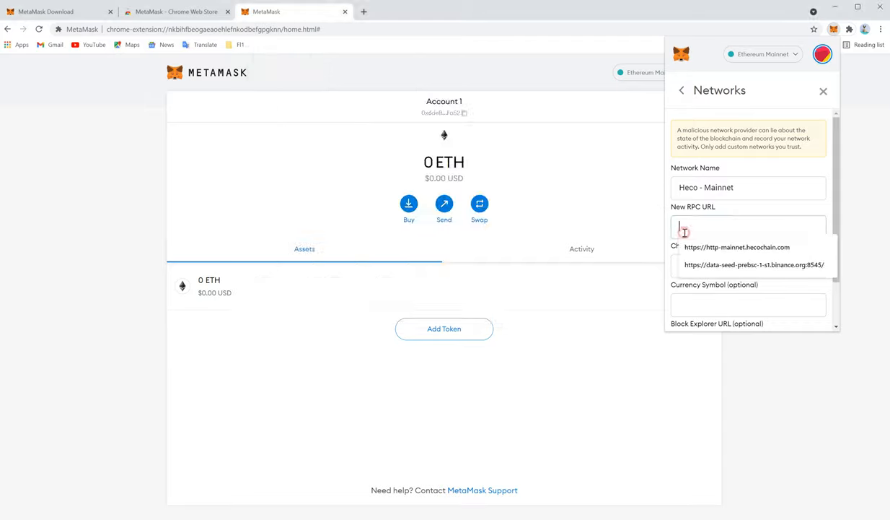
pyautogui.click(737, 246)
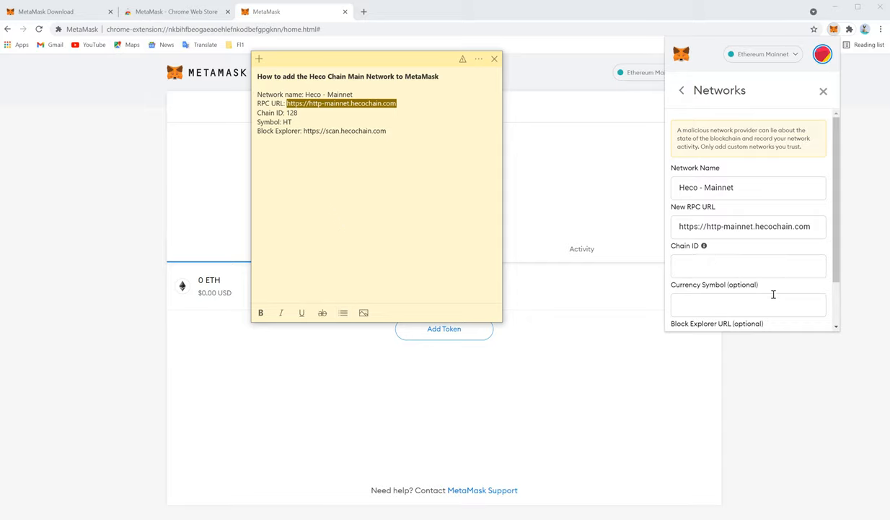
pyautogui.write('128')
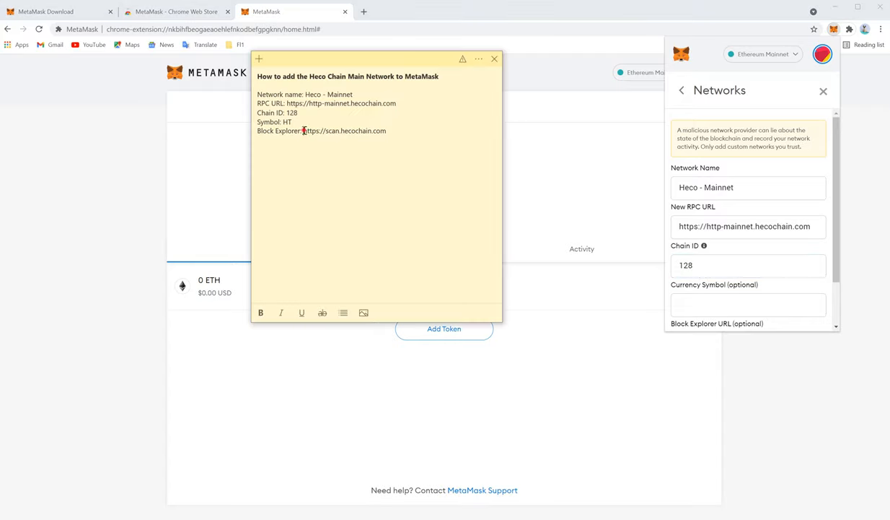
pyautogui.doubleClick(344, 130)
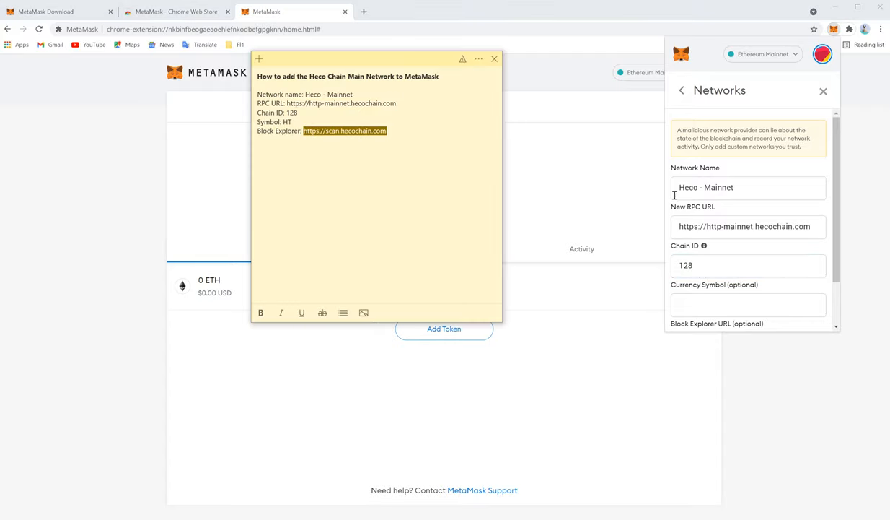
pyautogui.scroll(-3)
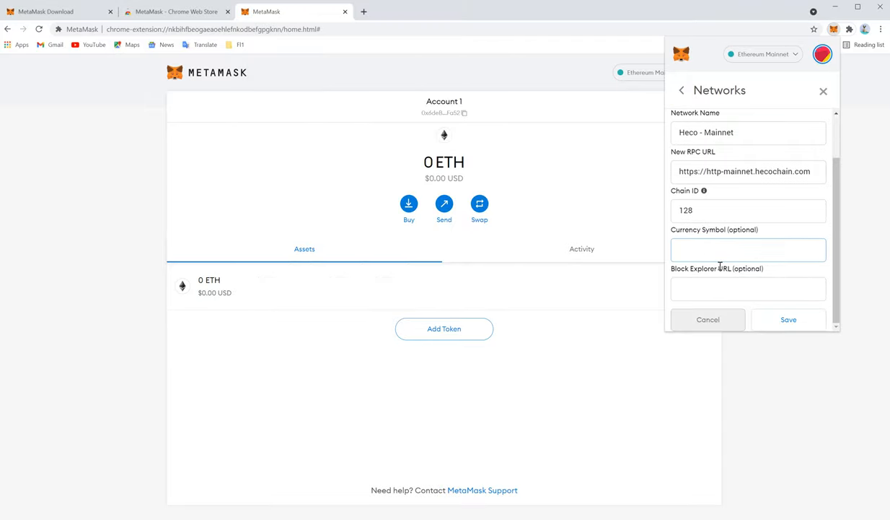
pyautogui.write('HT')
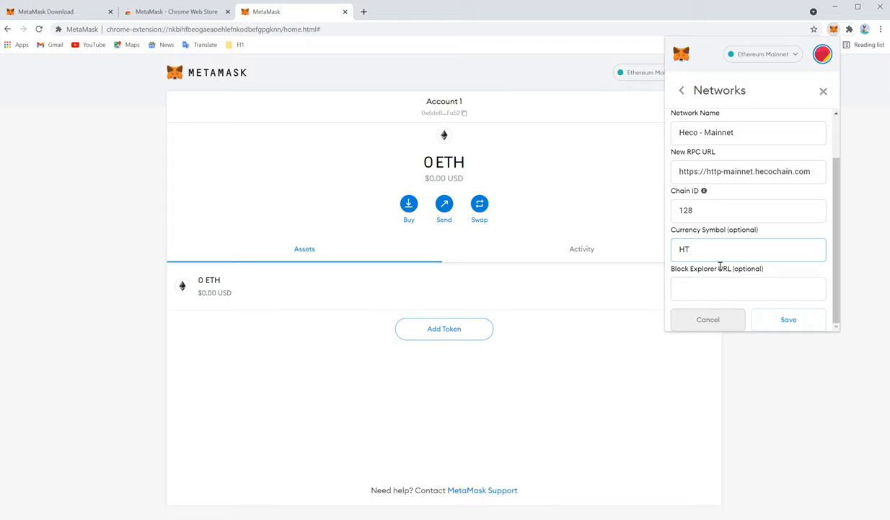
pyautogui.click(749, 288)
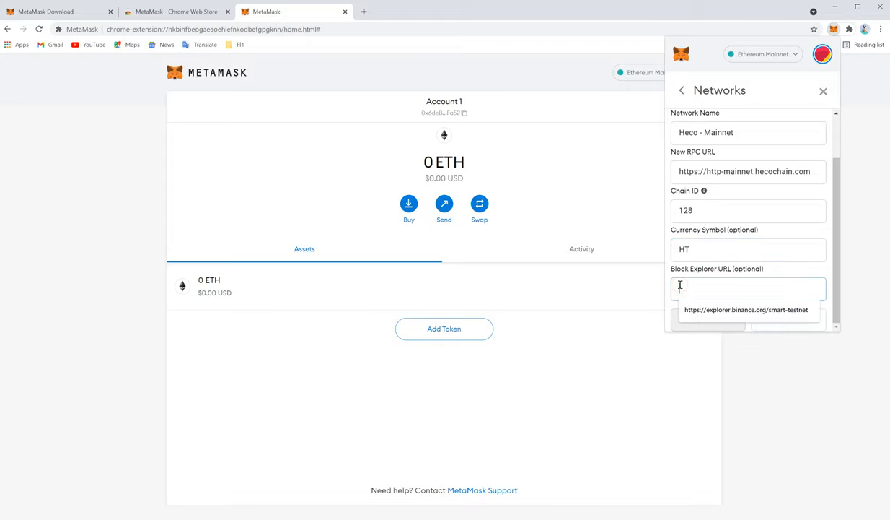
pyautogui.write('https://scan.hecochain.com')
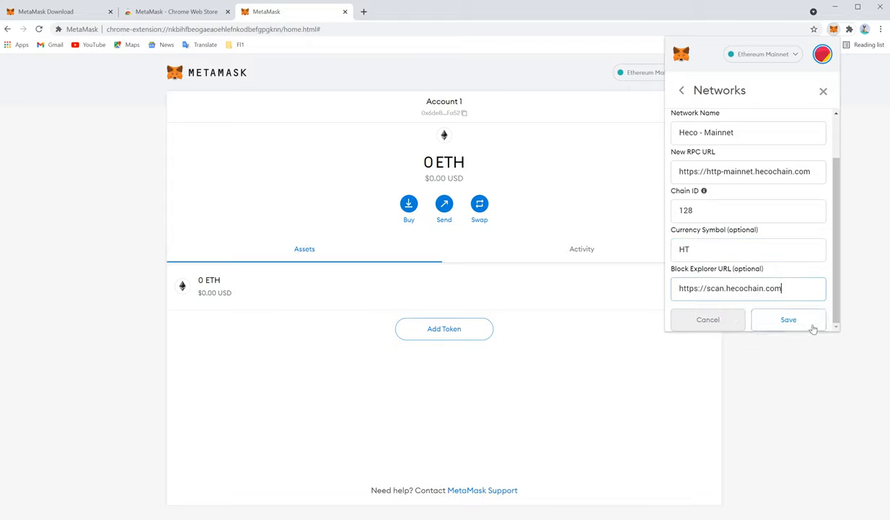
# Save Heco - Mainnet and confirm it is the active network showing 0 HT.
pyautogui.click(789, 319)
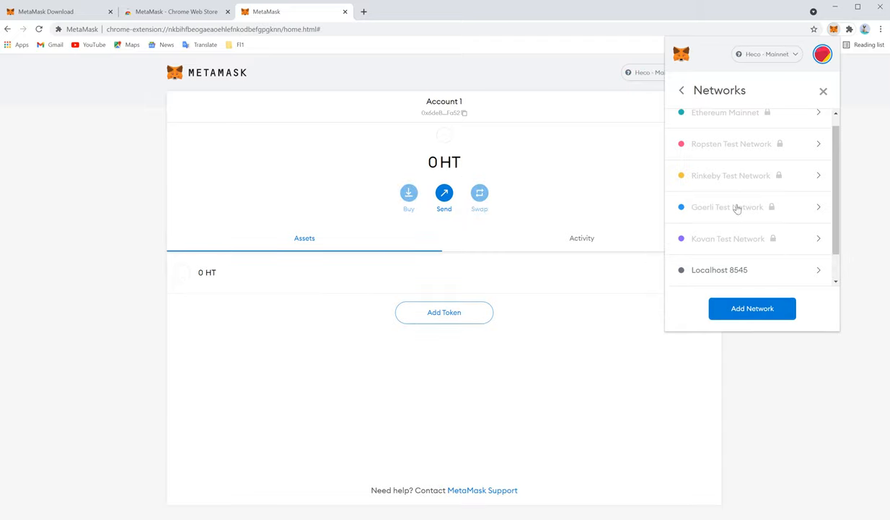
pyautogui.scroll(-3)
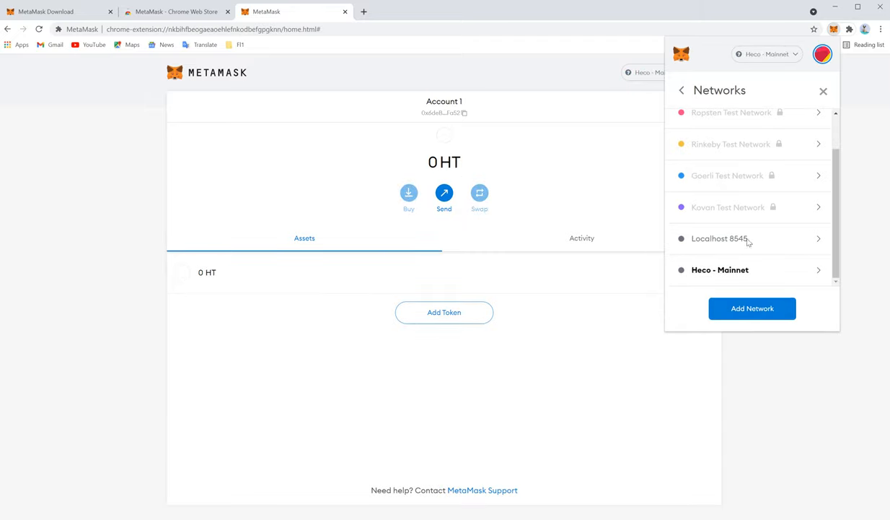
pyautogui.click(767, 53)
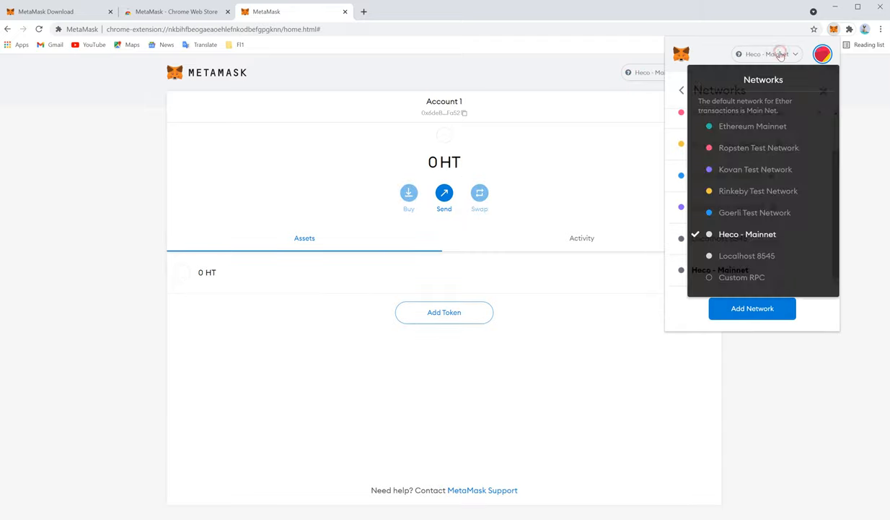
pyautogui.moveTo(469, 107)
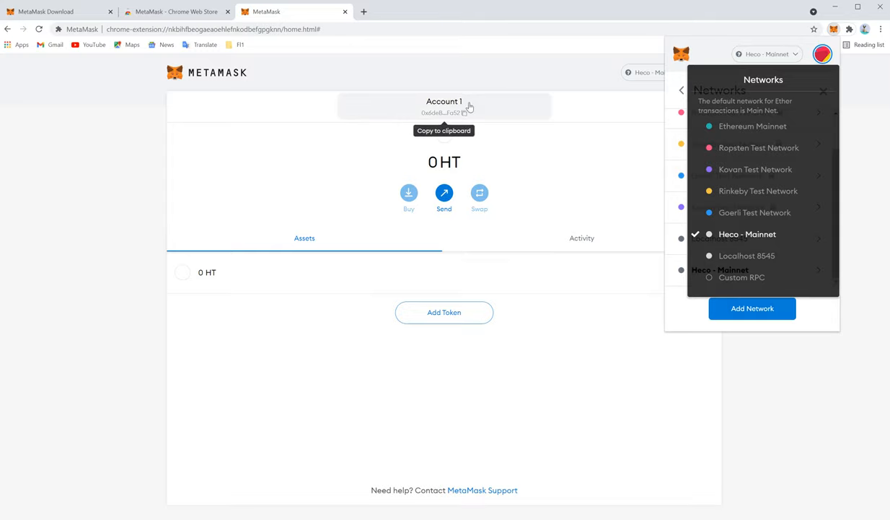
pyautogui.moveTo(575, 126)
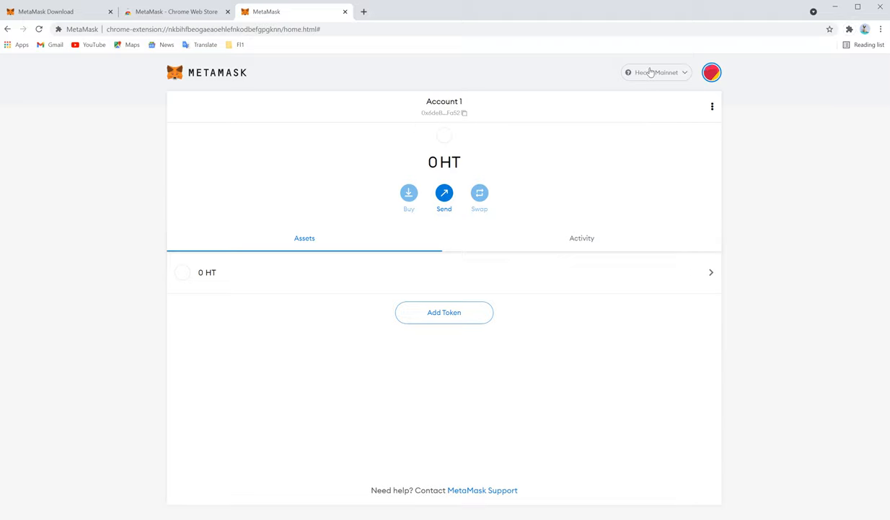
pyautogui.moveTo(295, 275)
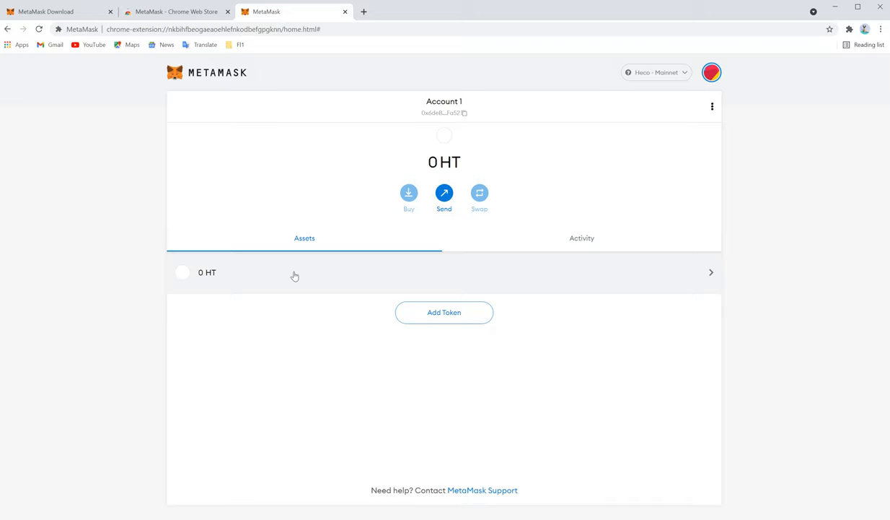
pyautogui.moveTo(392, 305)
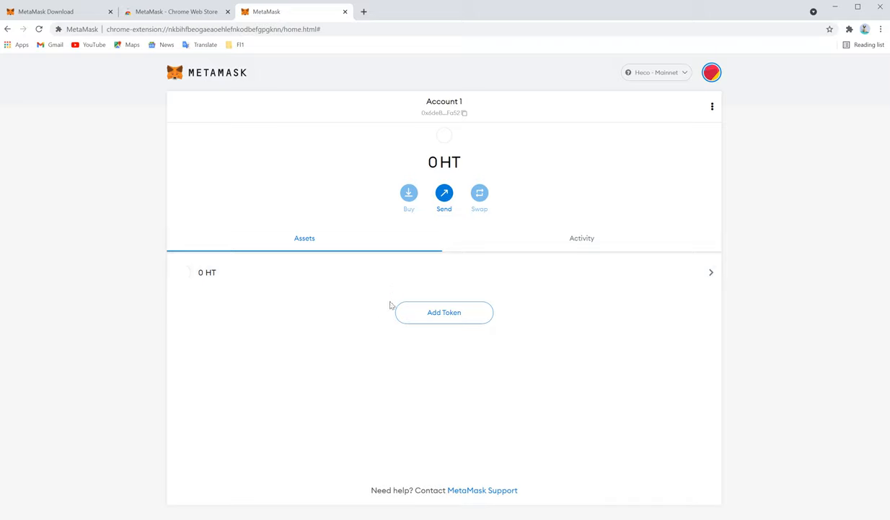
pyautogui.moveTo(650, 72)
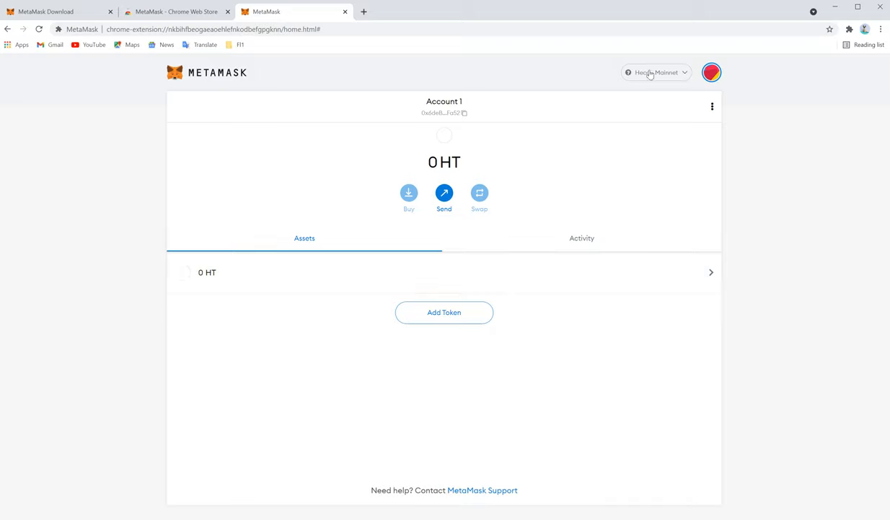
pyautogui.moveTo(429, 332)
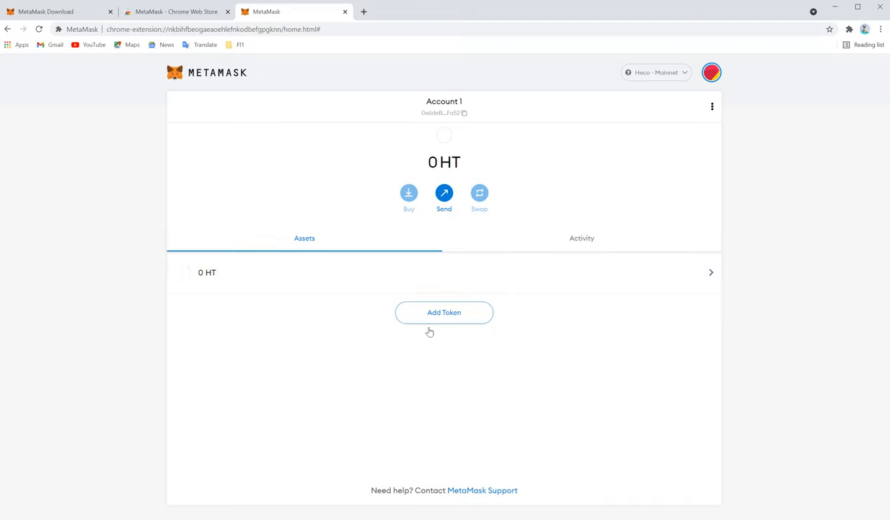